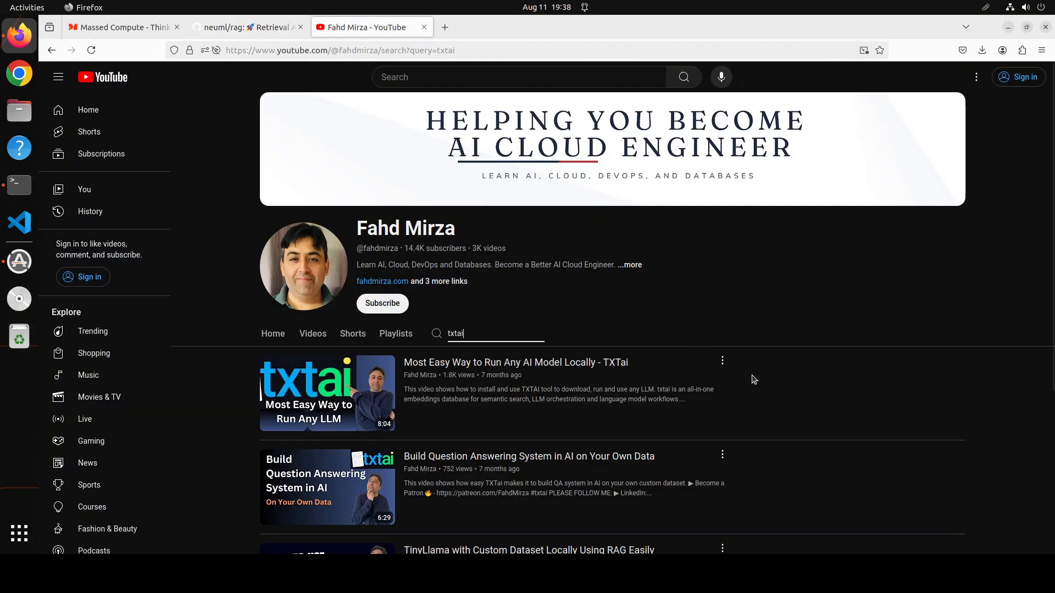
mouse_move(765, 365)
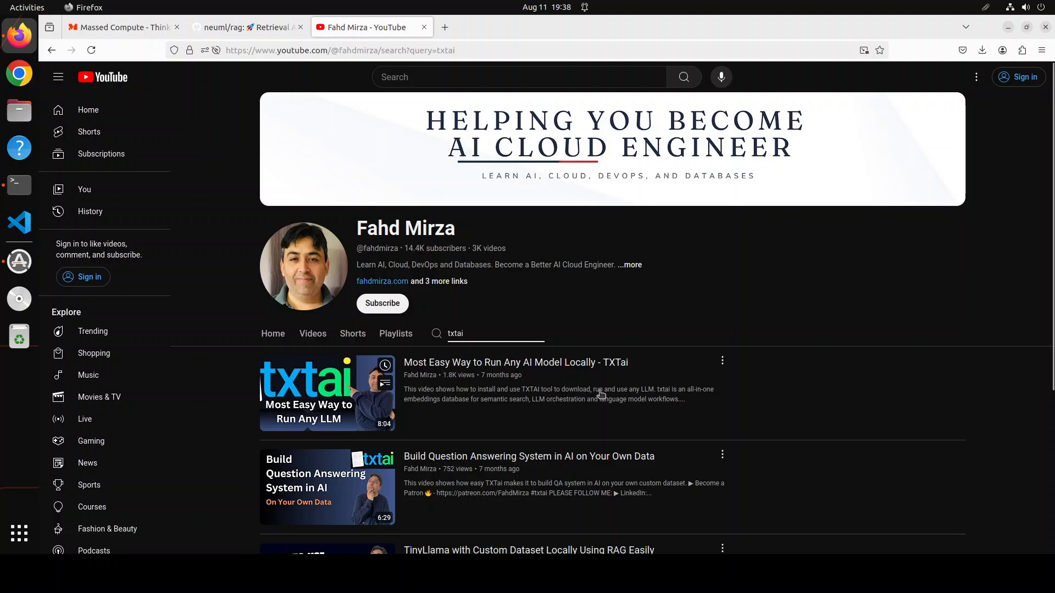
mouse_move(79, 436)
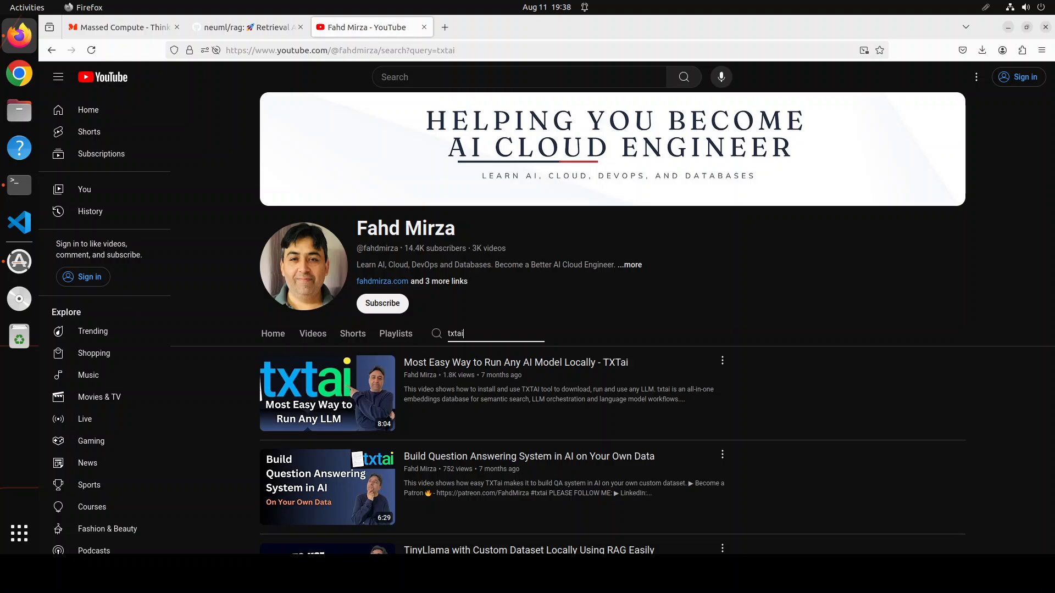
Switch to the Massed Compute tab showing its 'Analyze Big Data' homepage.
click(248, 27)
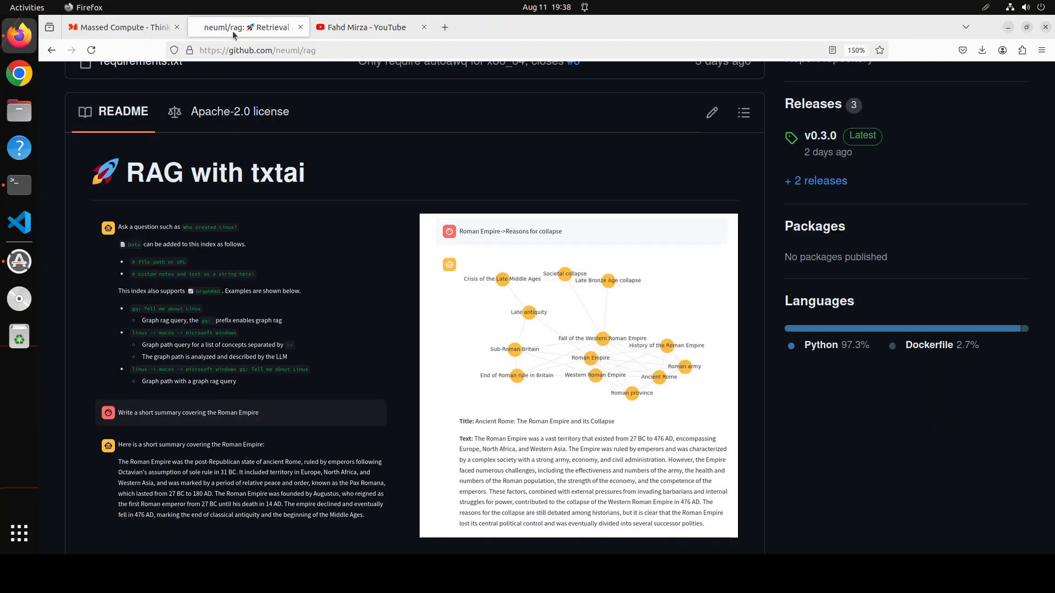
mouse_move(548, 107)
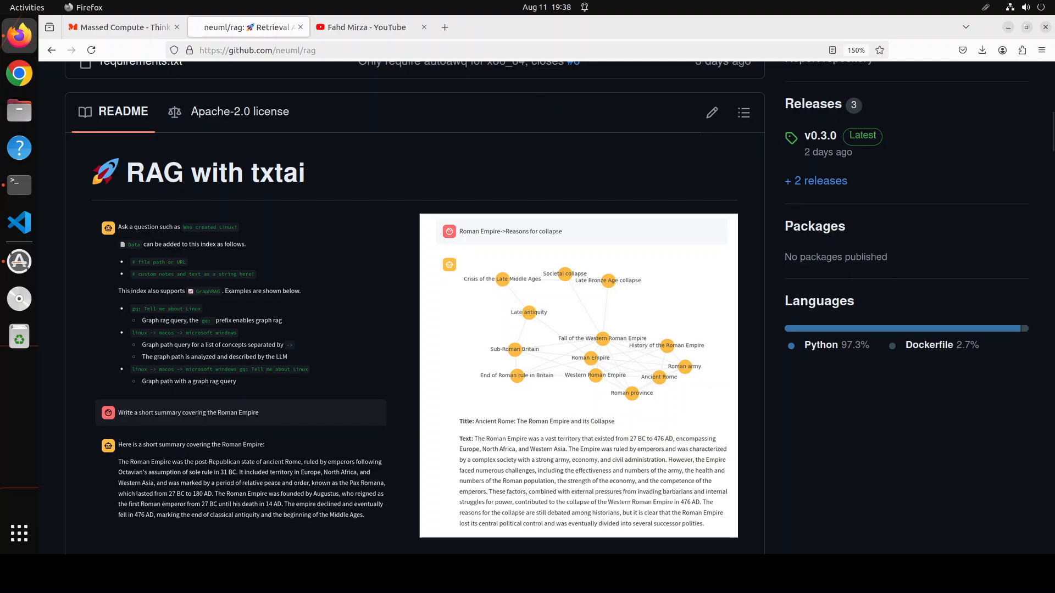
mouse_move(18, 261)
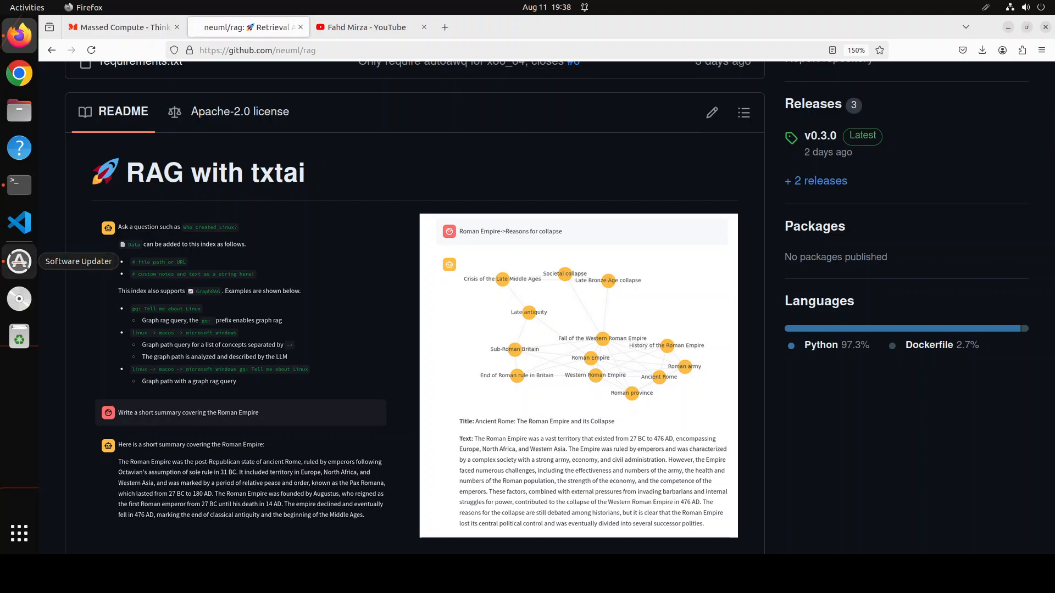
mouse_move(490, 143)
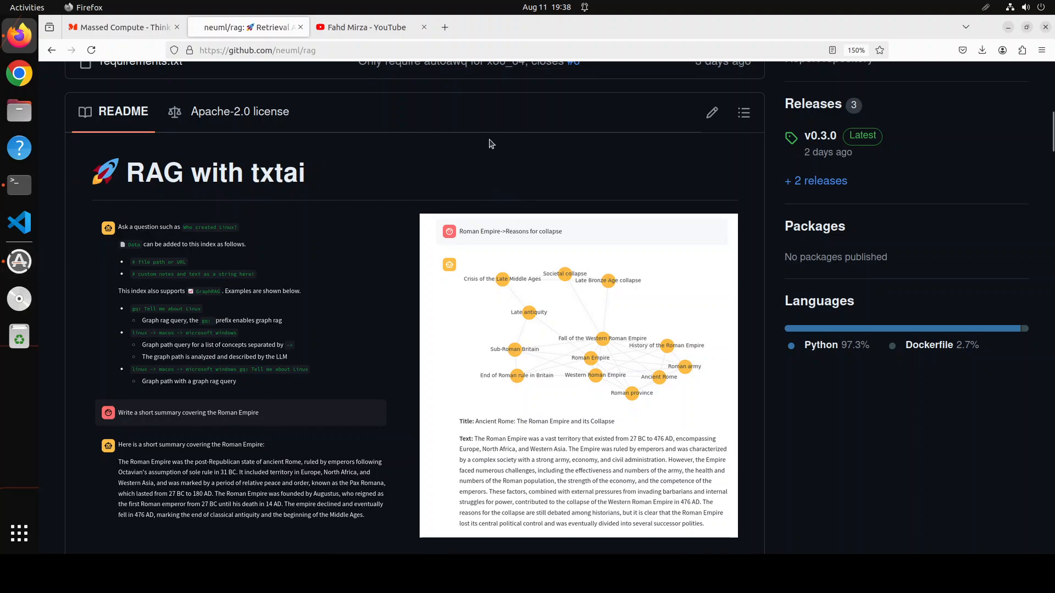
mouse_move(491, 142)
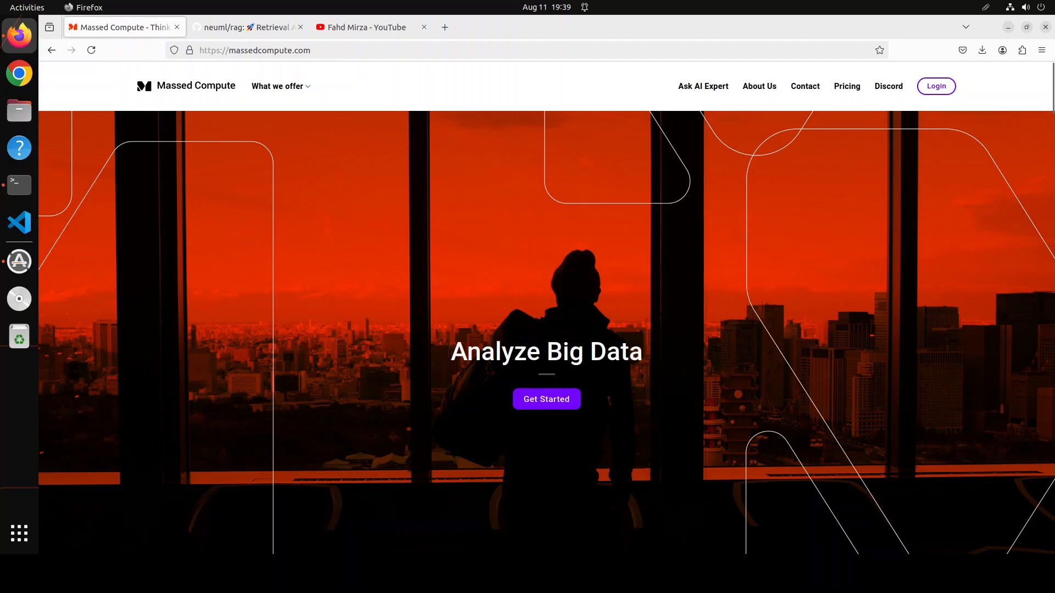
Return to the neuml/rag GitHub tab with the 'RAG with txtai' README.
click(247, 27)
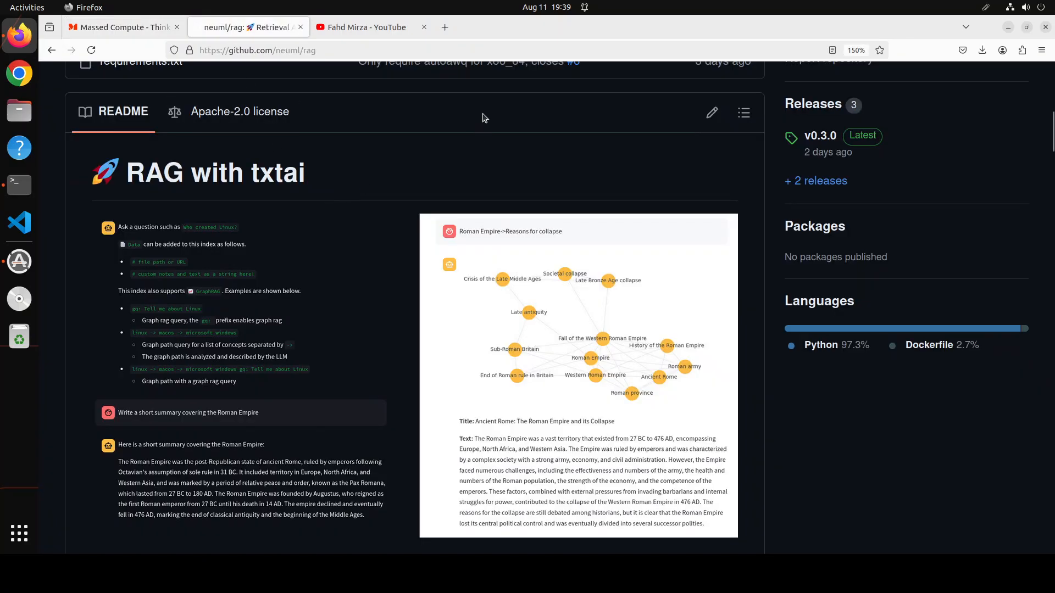
mouse_move(19, 223)
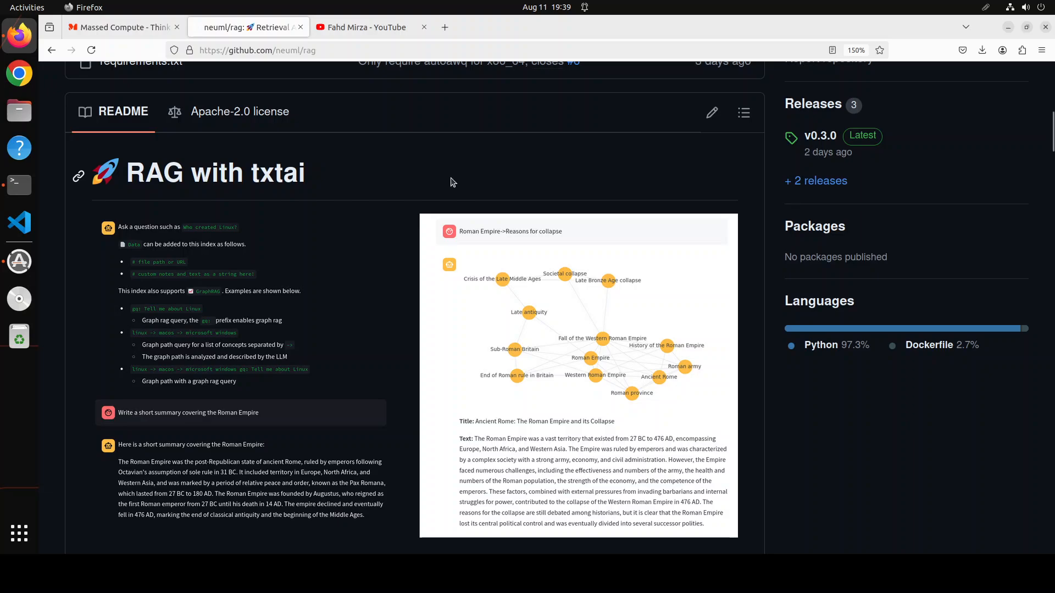
mouse_move(449, 180)
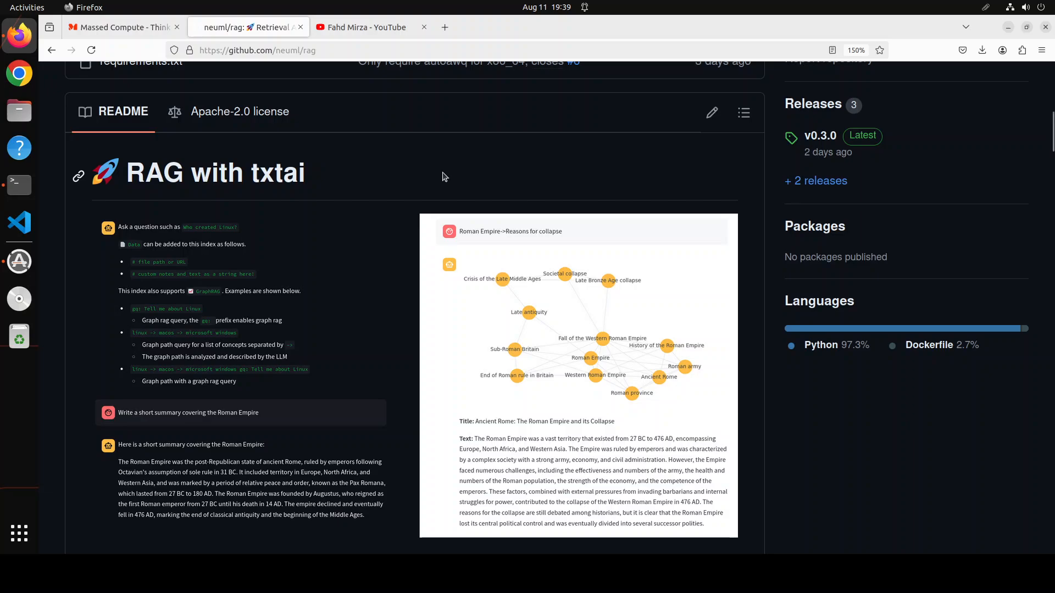
mouse_move(436, 167)
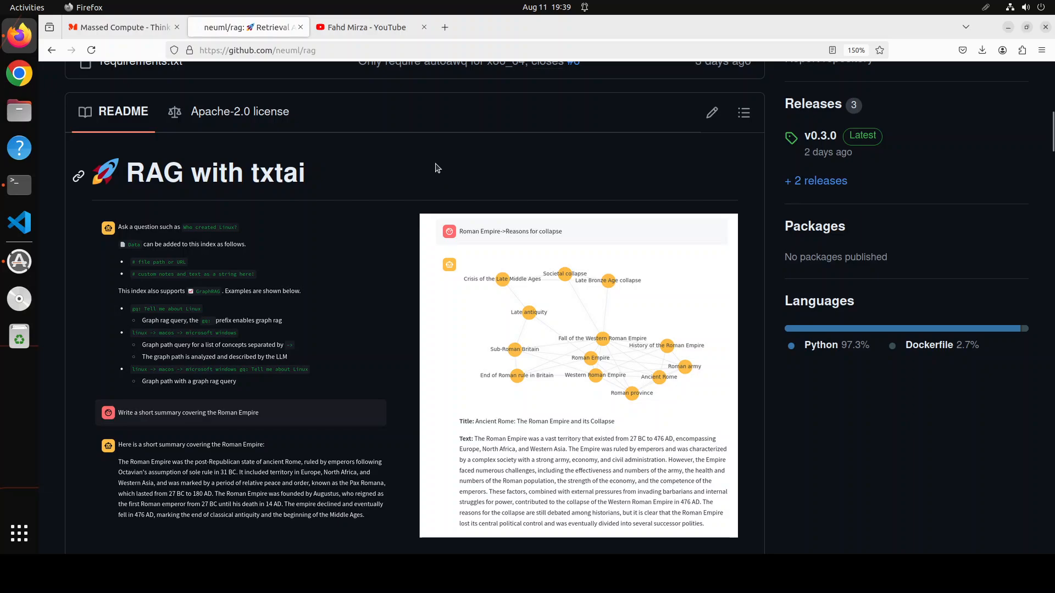
mouse_move(435, 166)
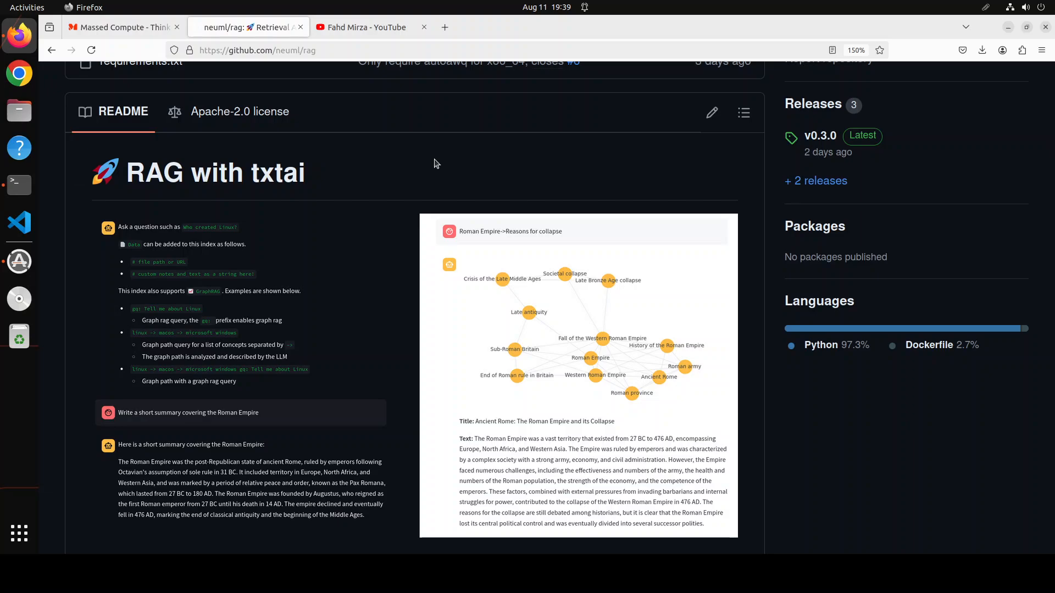
mouse_move(18, 184)
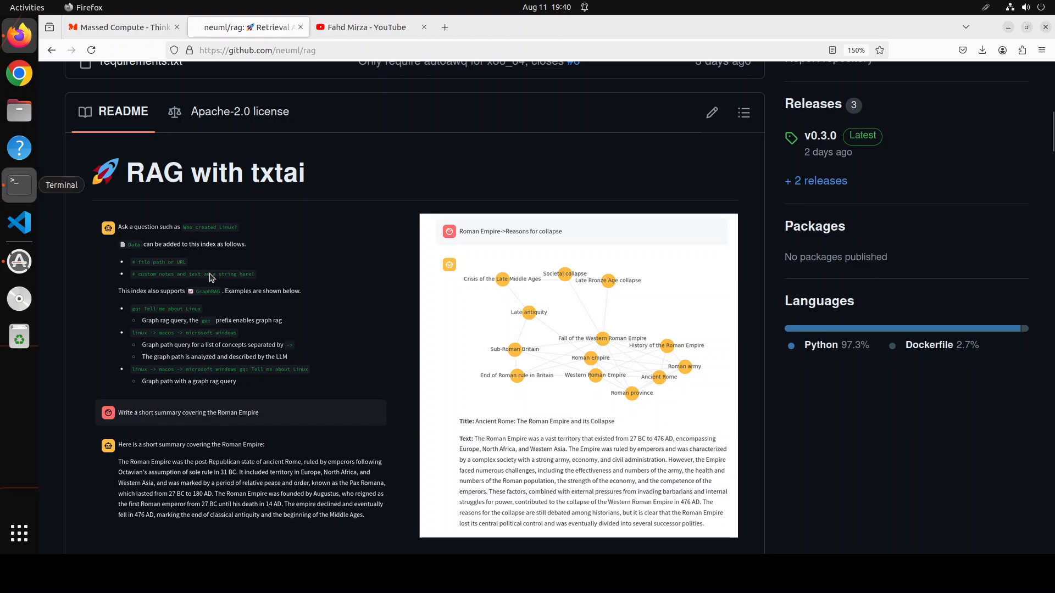
Run nvidia-smi, create and activate a txtai conda env with Python 3.11, and check docker --version.
click(18, 185)
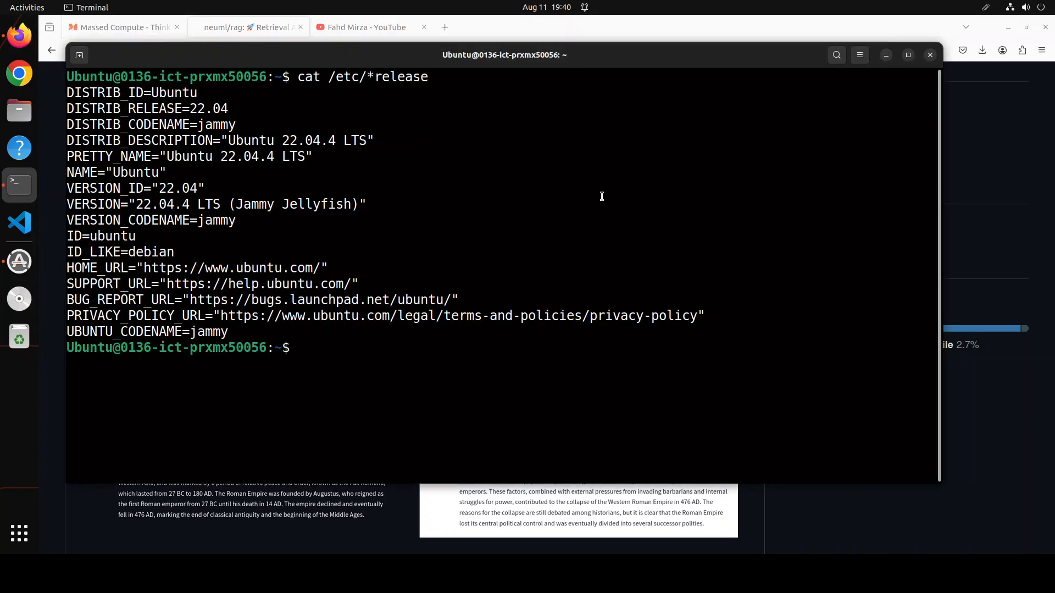
text(nvidia-smi)
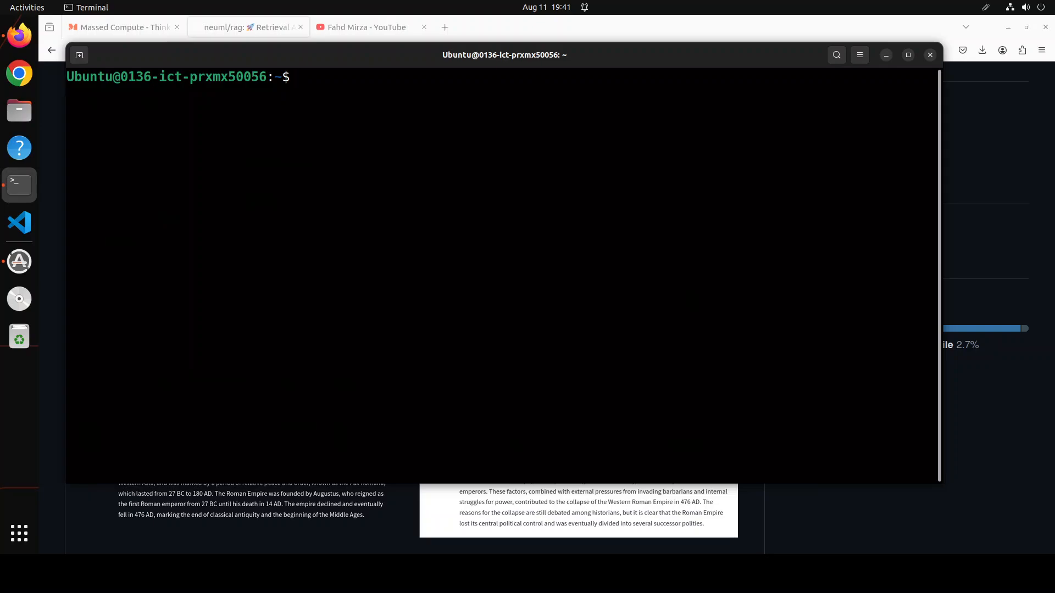
mouse_move(358, 97)
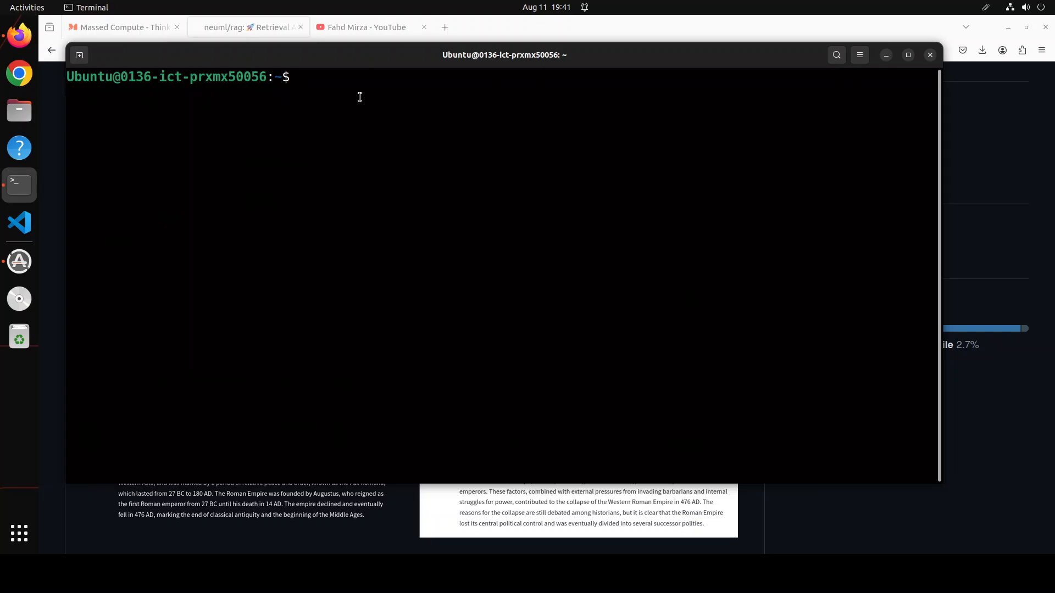
text(conda create -n txtai python=3.11 -y && conda activate txtai)
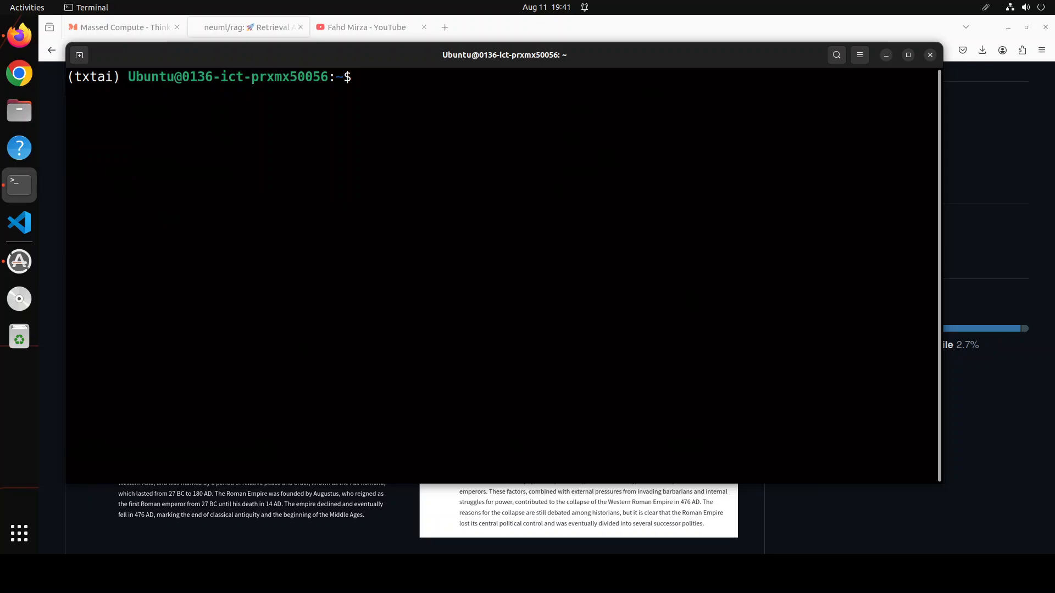
mouse_move(363, 160)
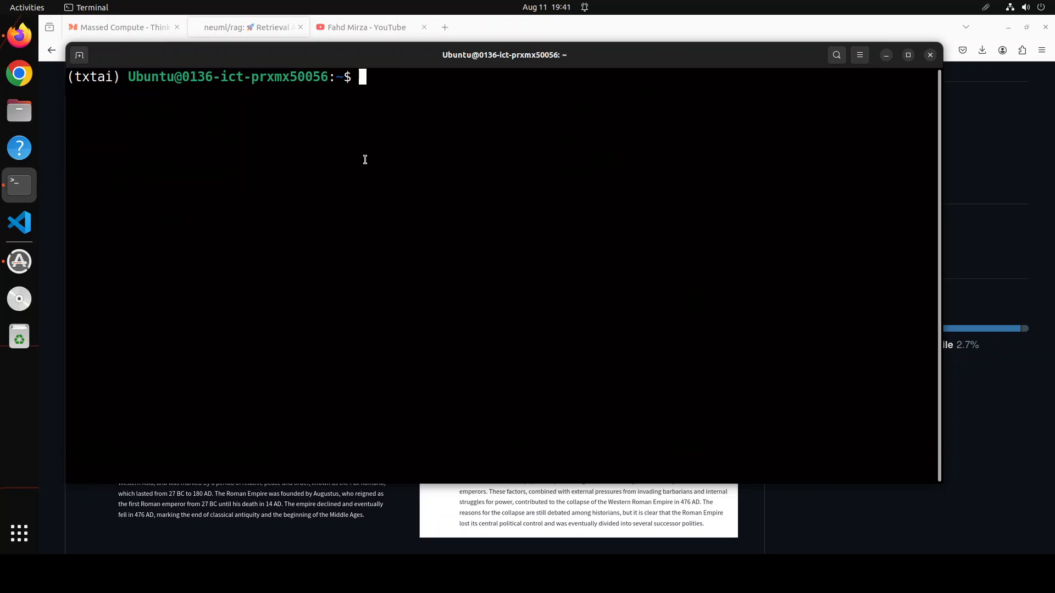
text(docker --version)
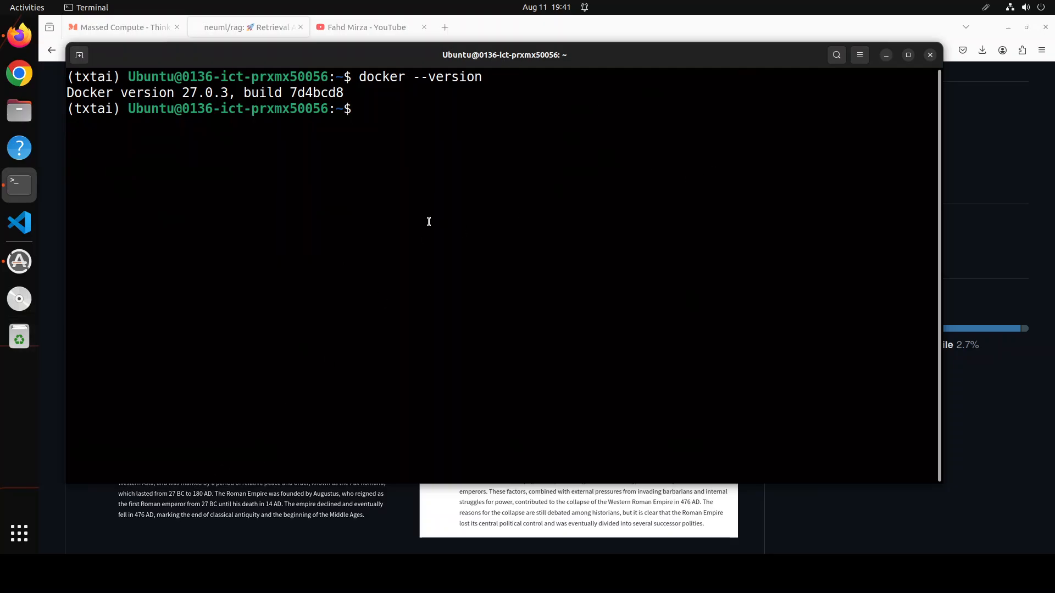
Make /var/run/docker.sock writable, clone neuml/rag, and enter the docker run command for port 8501.
right_click(428, 222)
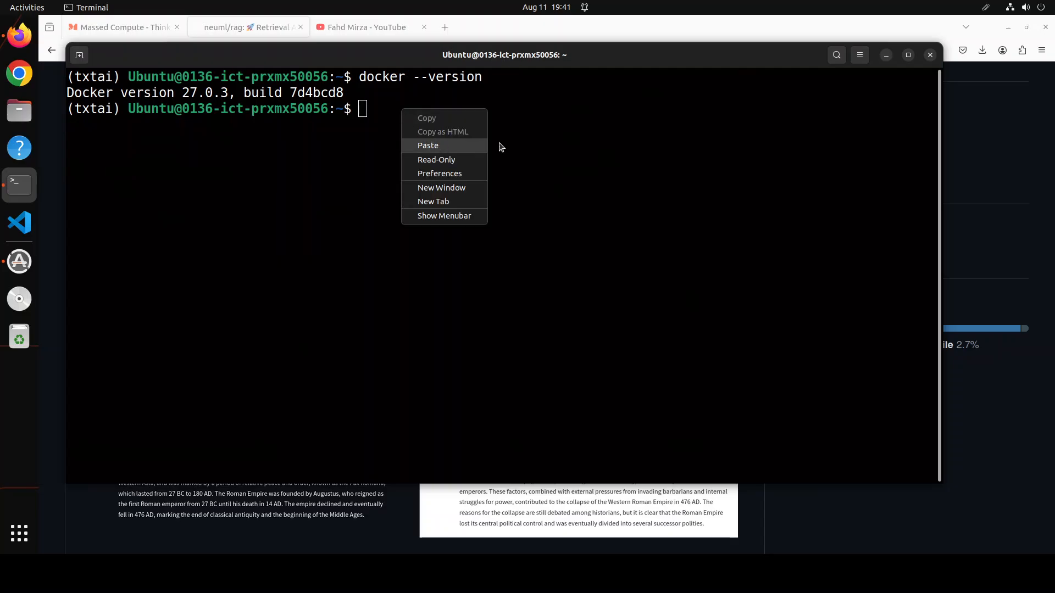
click(428, 145)
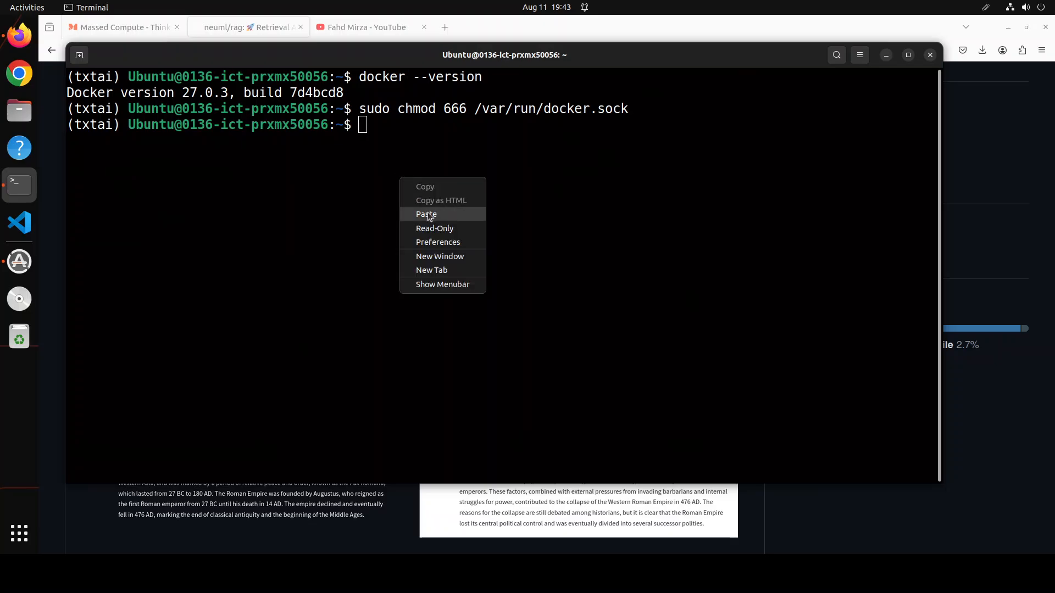
click(427, 214)
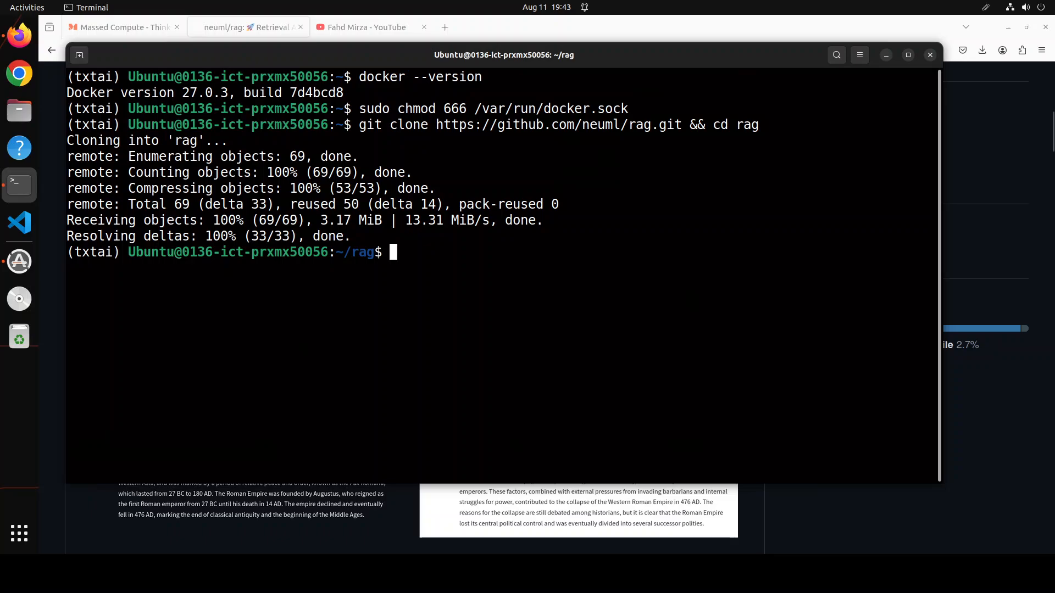
text(docker run -d --gpus=all -it -p 8501:8501 neuml/rag)
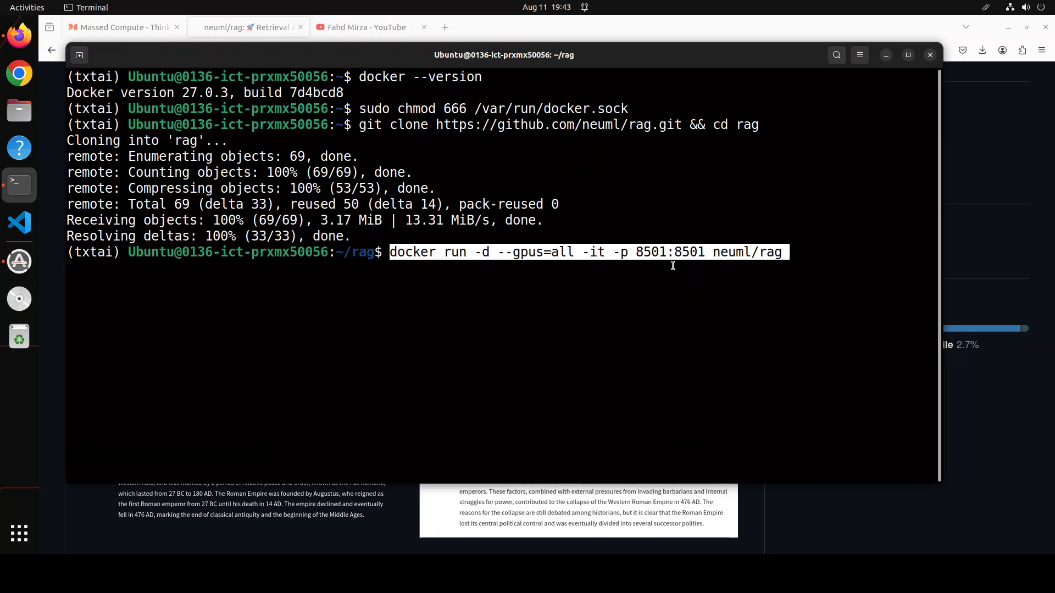
mouse_move(783, 277)
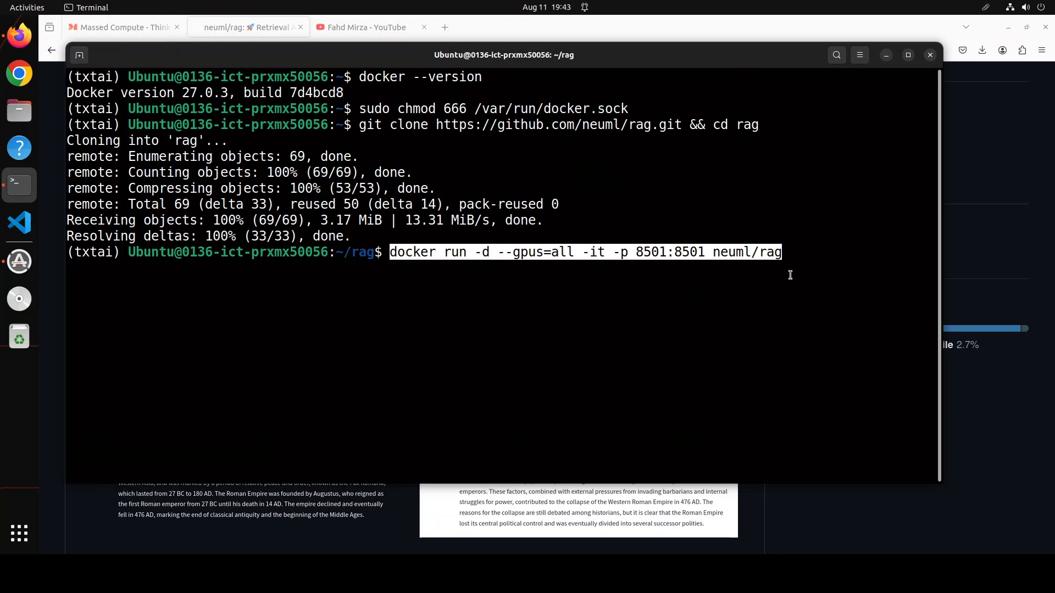
mouse_move(781, 286)
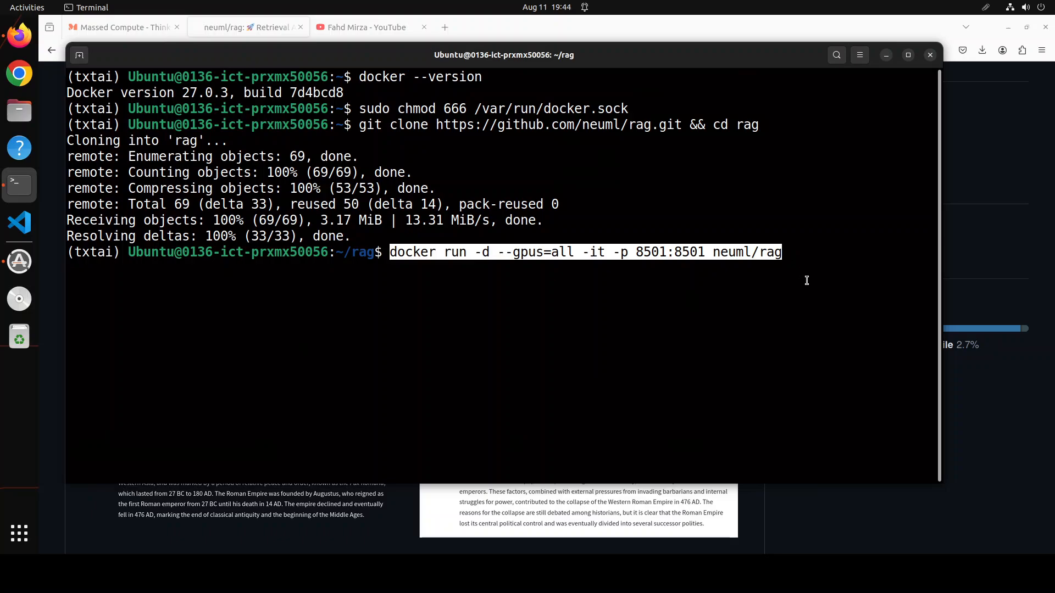
mouse_move(778, 291)
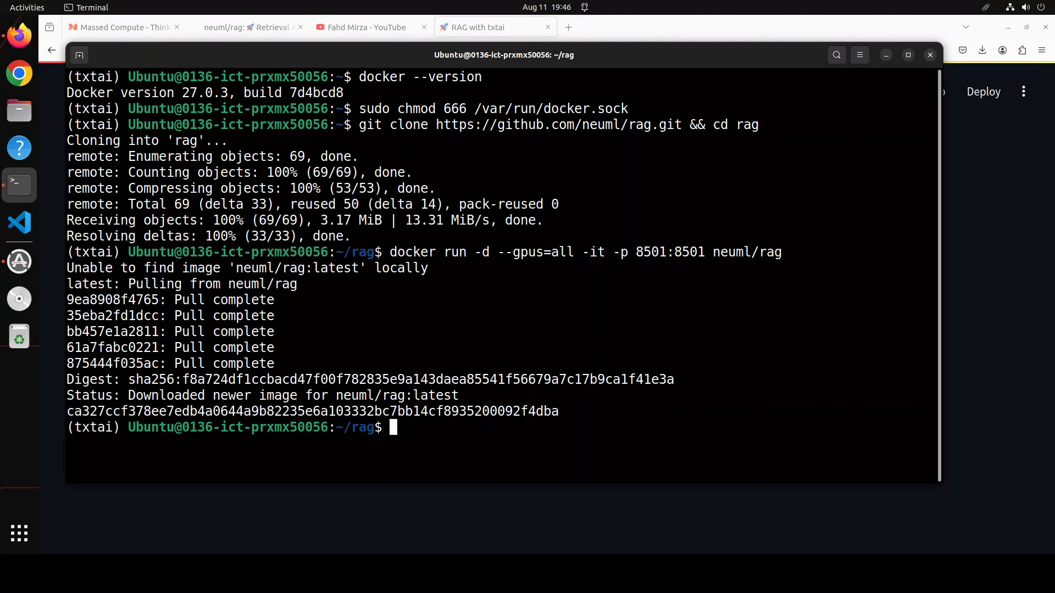
Ask the RAG app 'Who is Aristotle?' and get the philosopher paragraph.
click(478, 26)
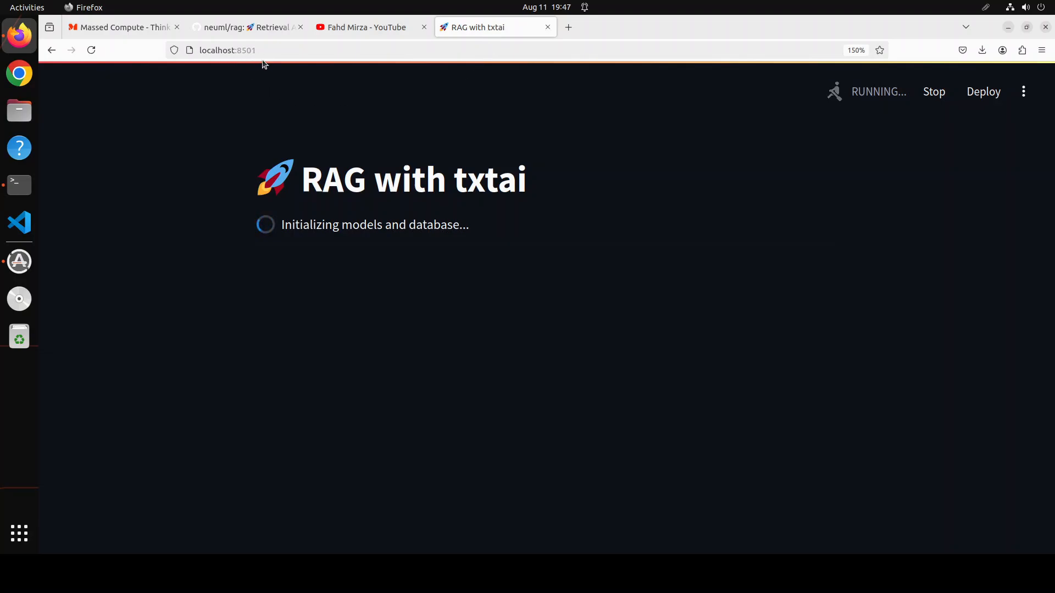
mouse_move(413, 263)
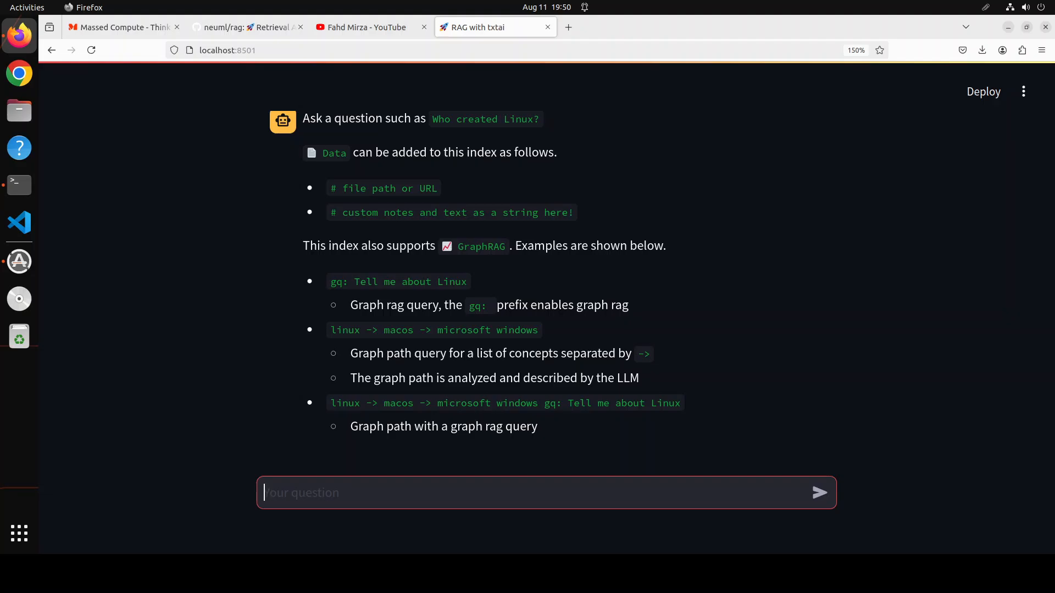
mouse_move(357, 492)
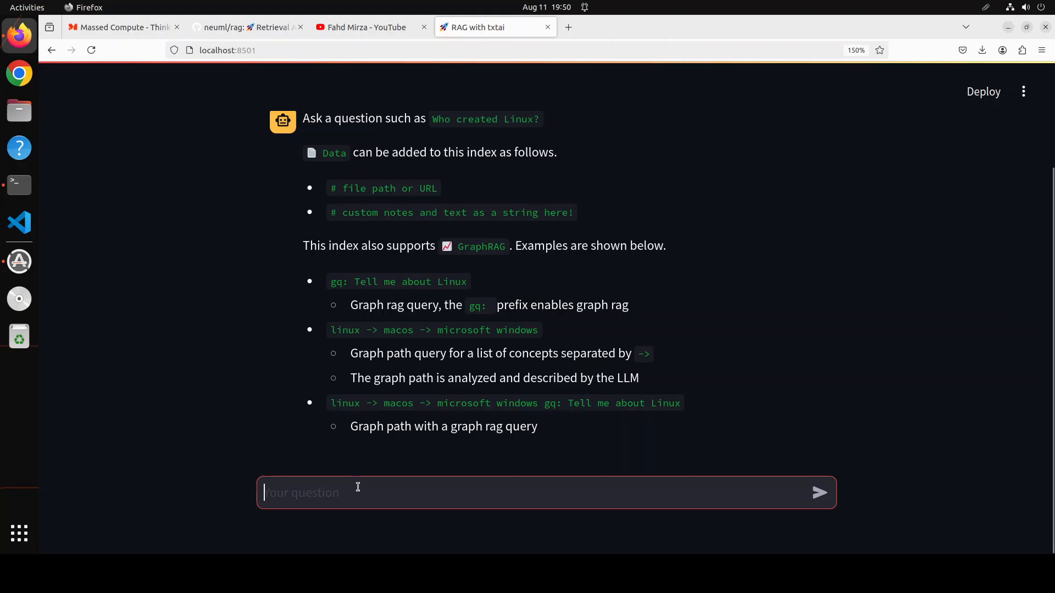
text(Who is)
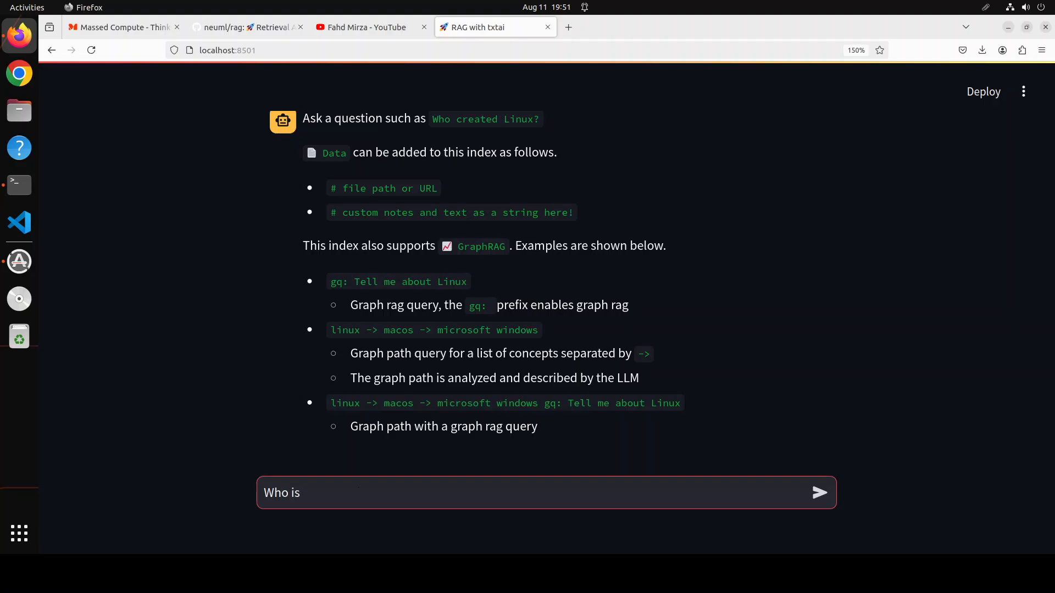
text(Arist)
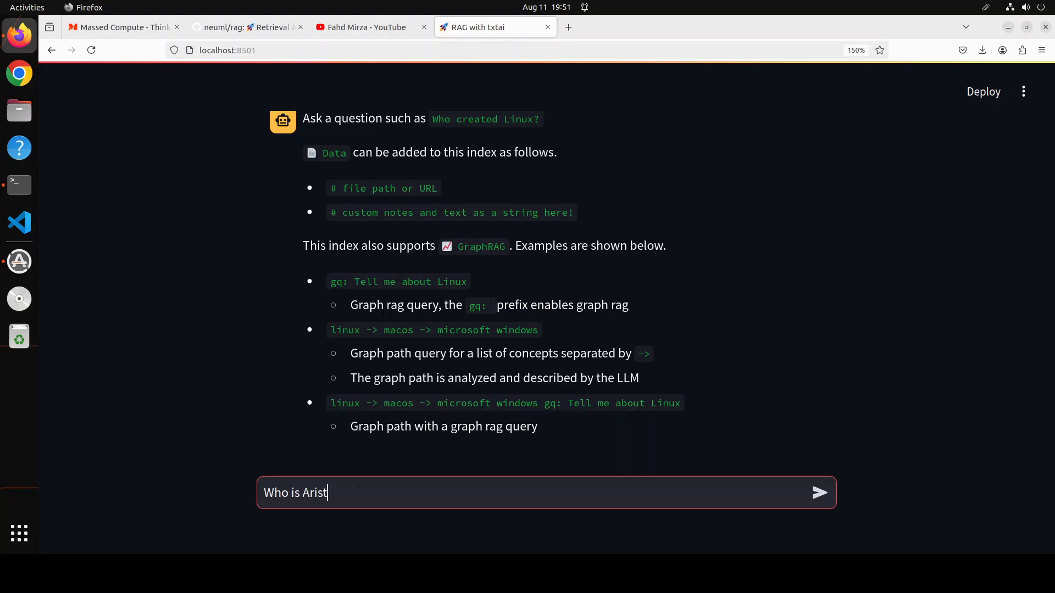
text(otle?)
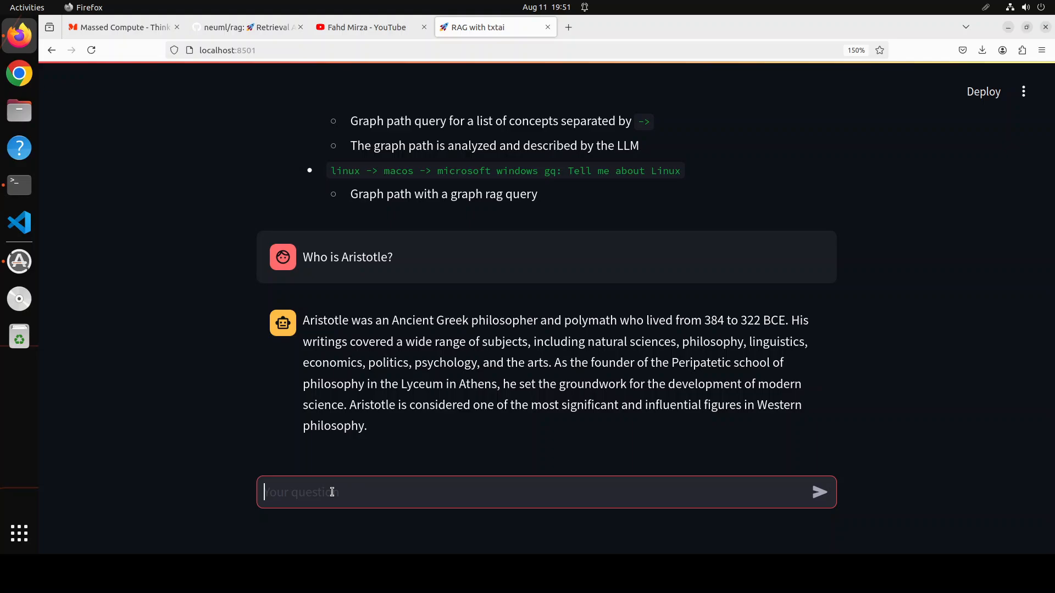
Ask the graph RAG query 'gq: Who is Aristotle?' for a second summary of his life.
text(gg:)
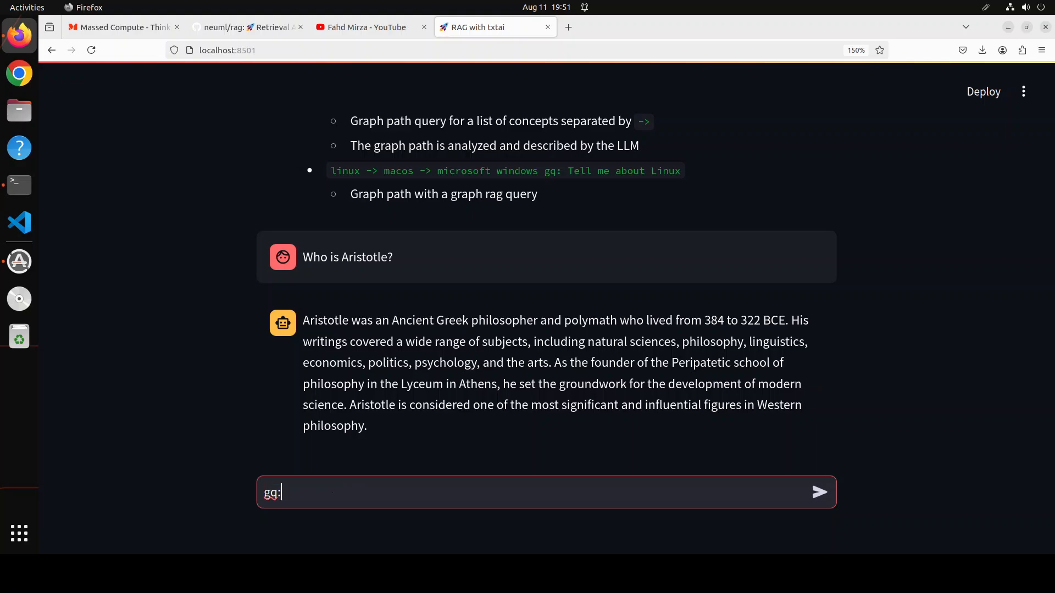
text(Who is A)
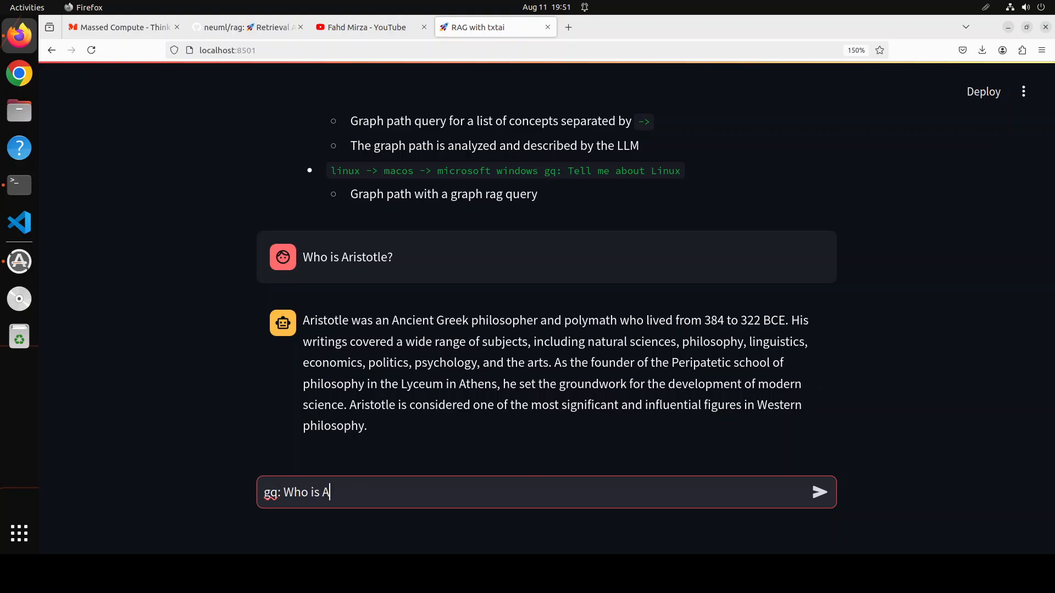
text(ristotle)
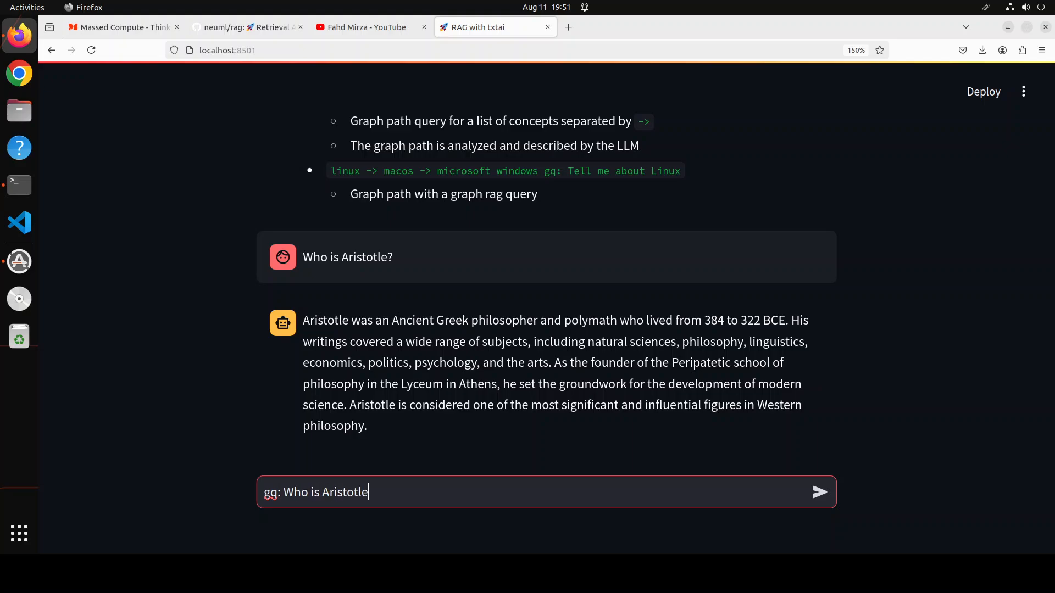
text(?)
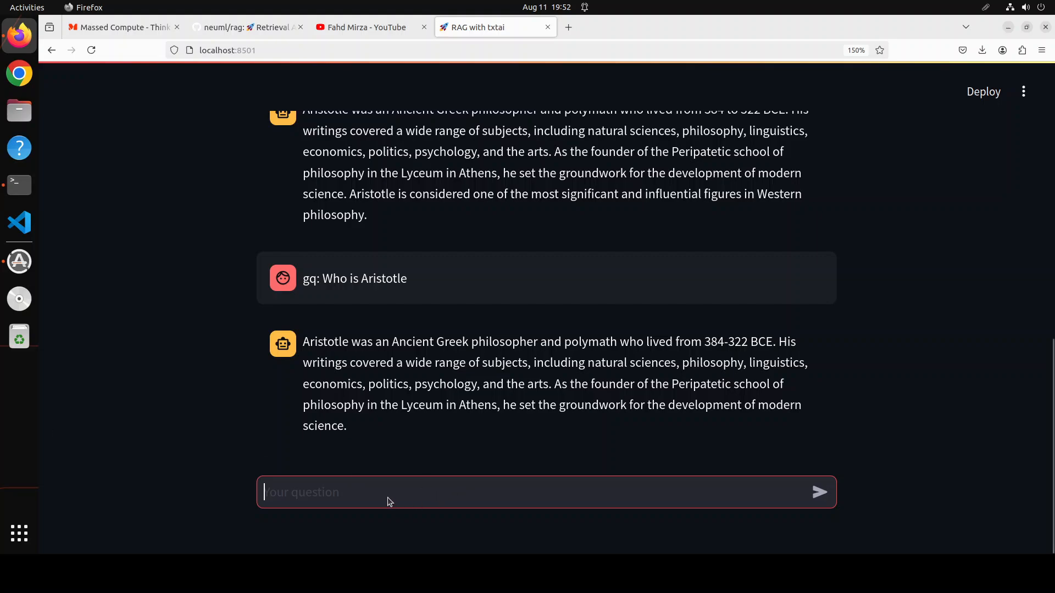
mouse_move(380, 493)
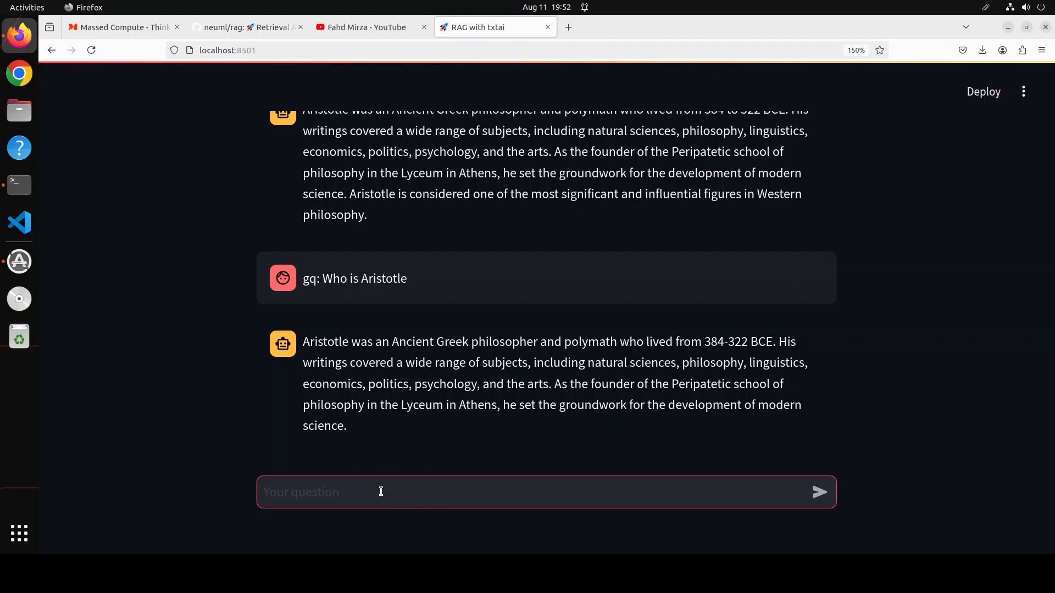
Submit the path query 'philosophy -> greek -> first', correcting 'top' to 'first'.
text(philosophy)
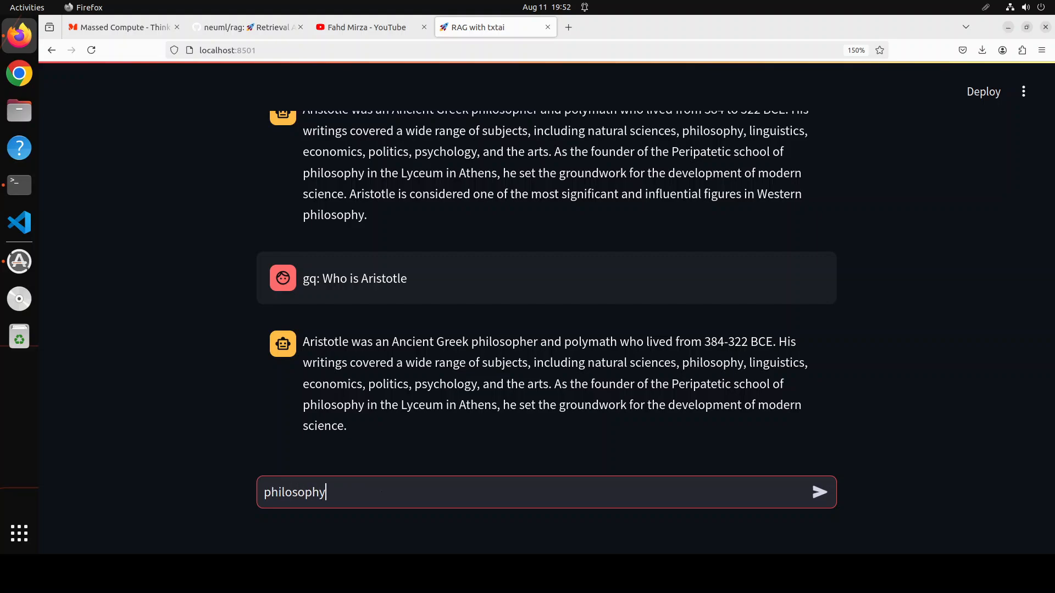
text(-)
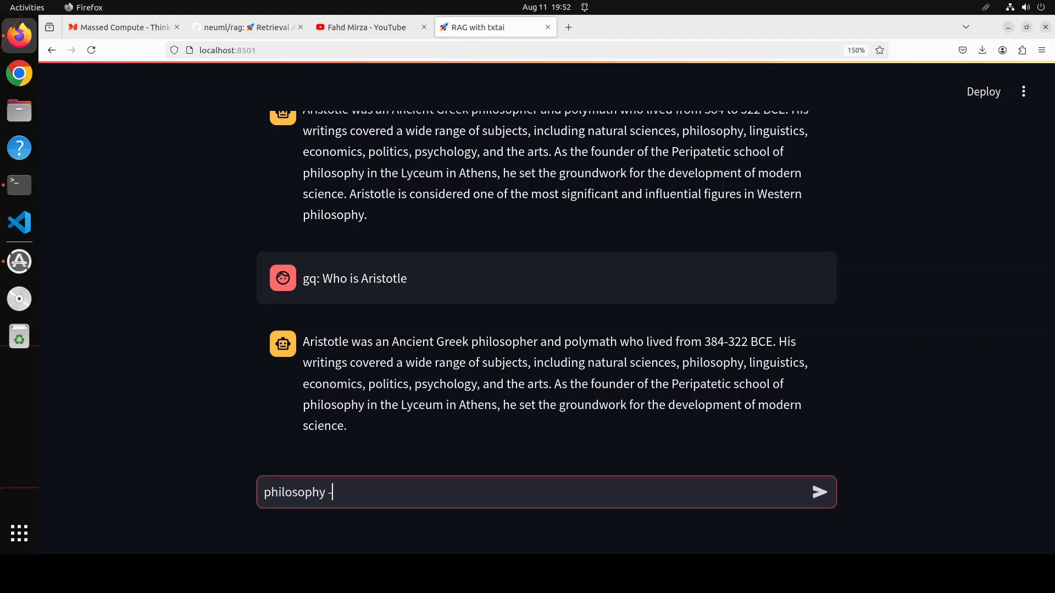
text(> gree)
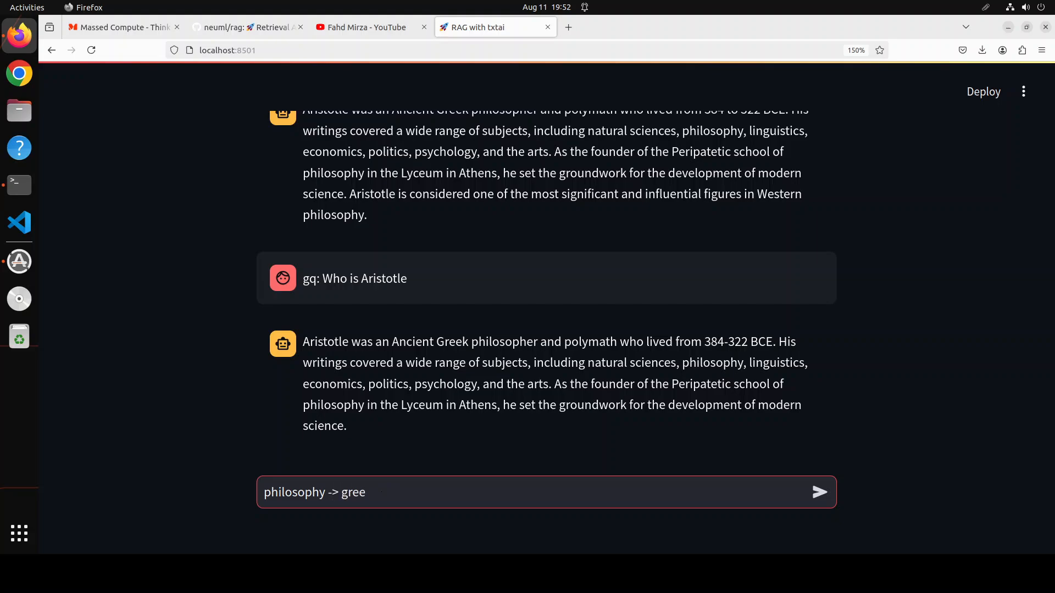
text(k ->)
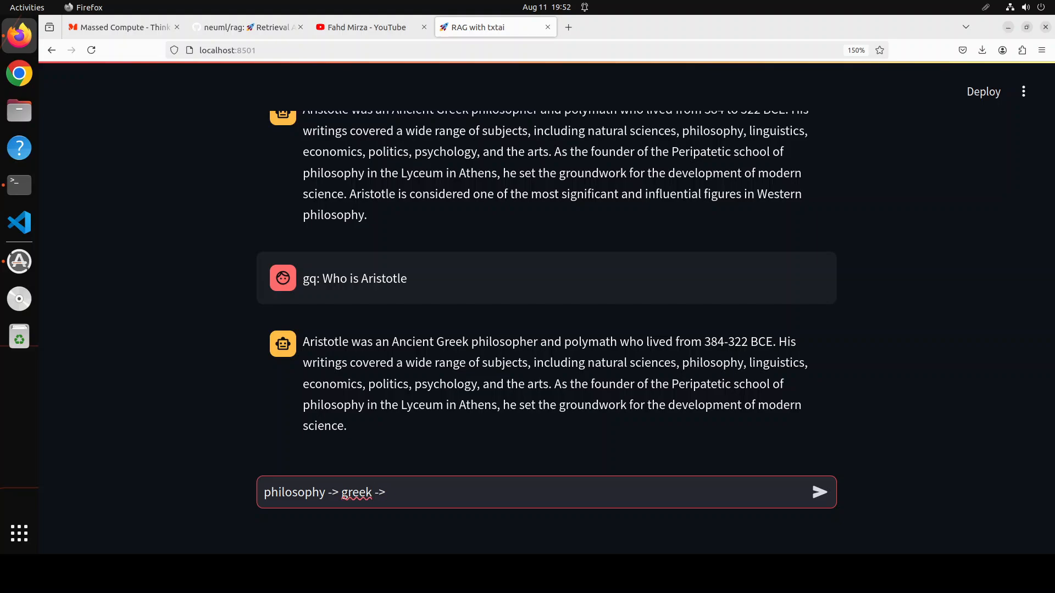
text(top)
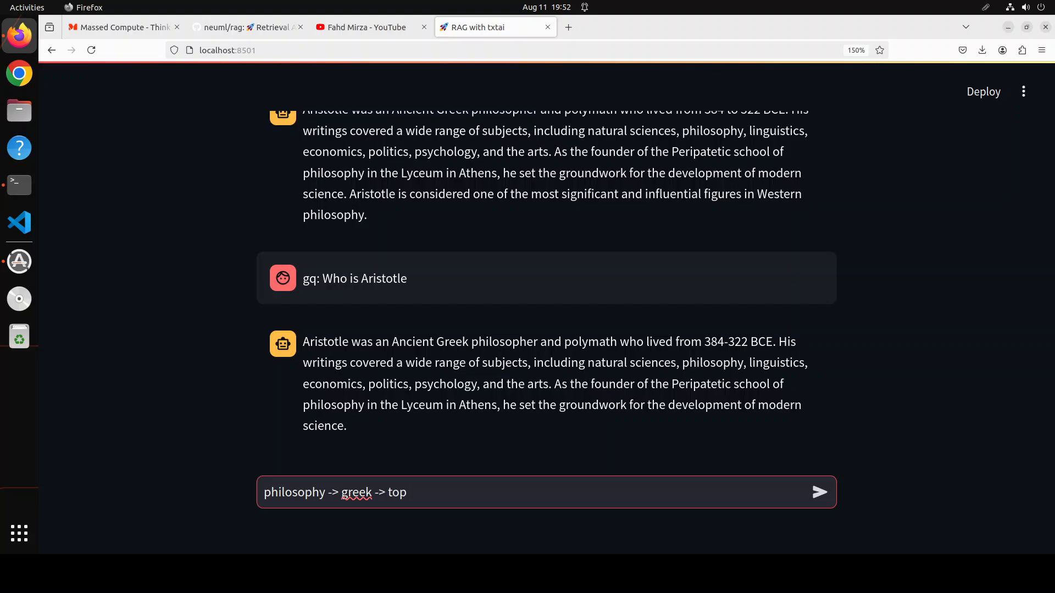
key(BackSpace)
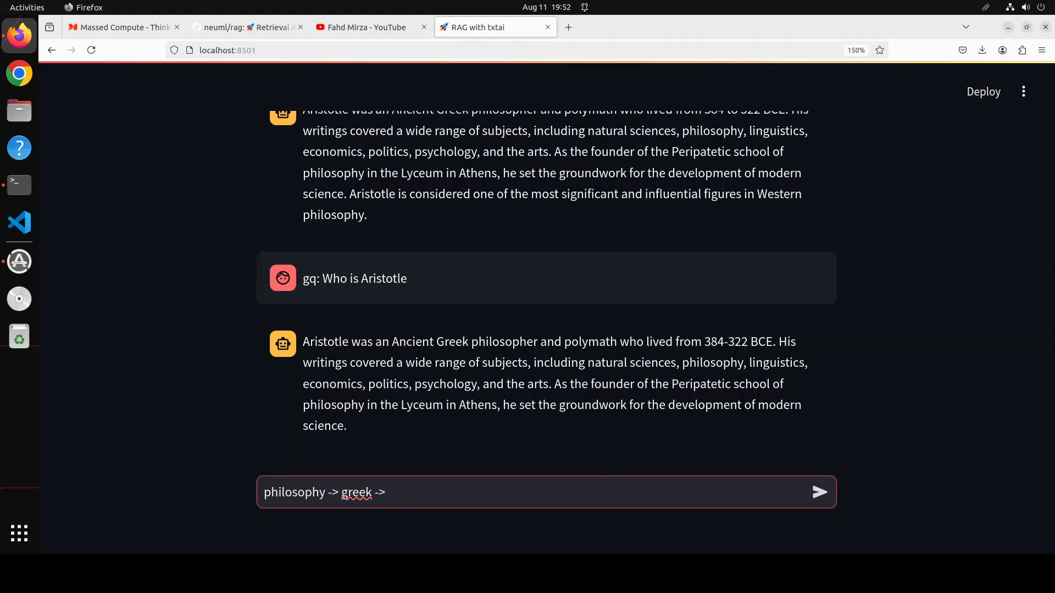
text(first)
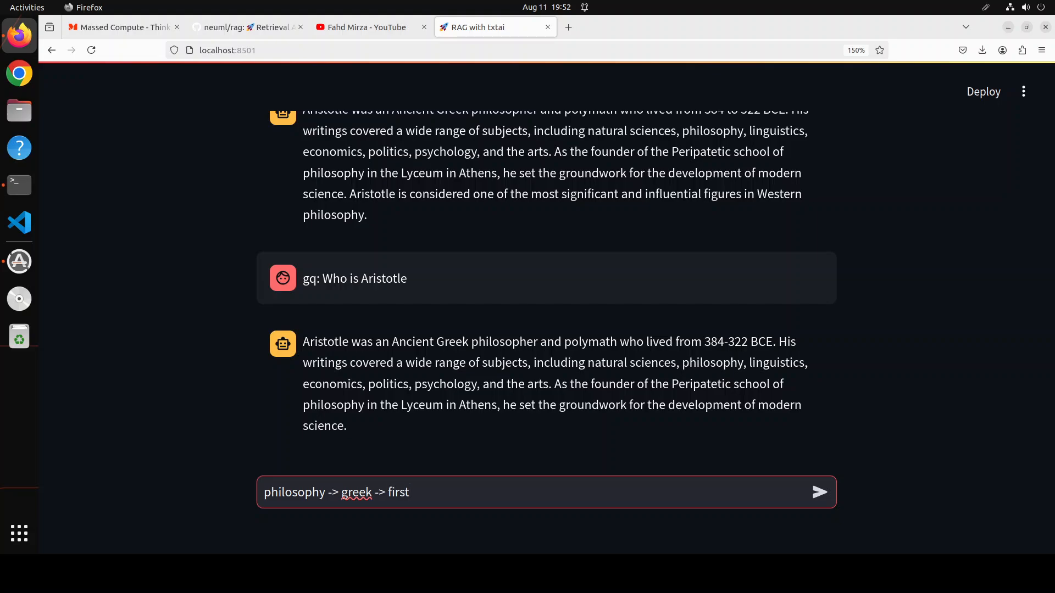
click(819, 492)
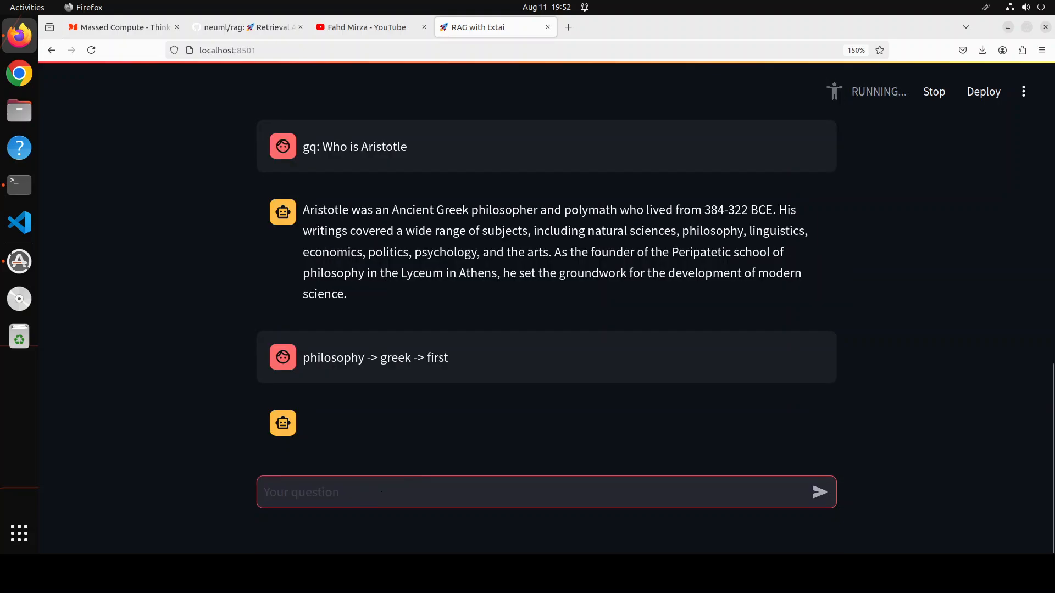
mouse_move(374, 388)
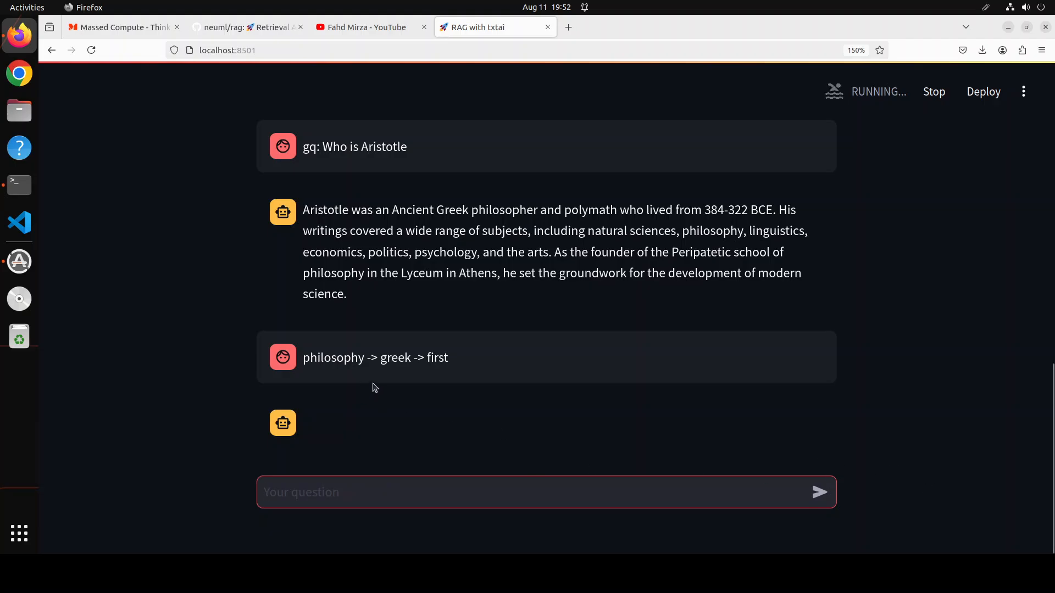
mouse_move(671, 385)
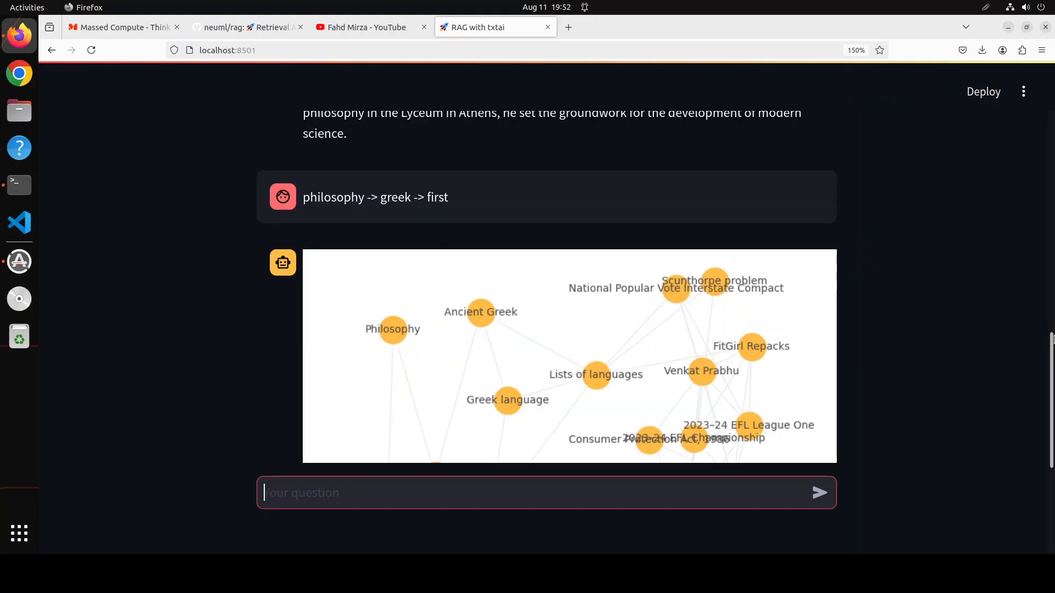
Scroll through the knowledge graph plot and the text on the origins of philosophy and Greek.
scroll(down, 3)
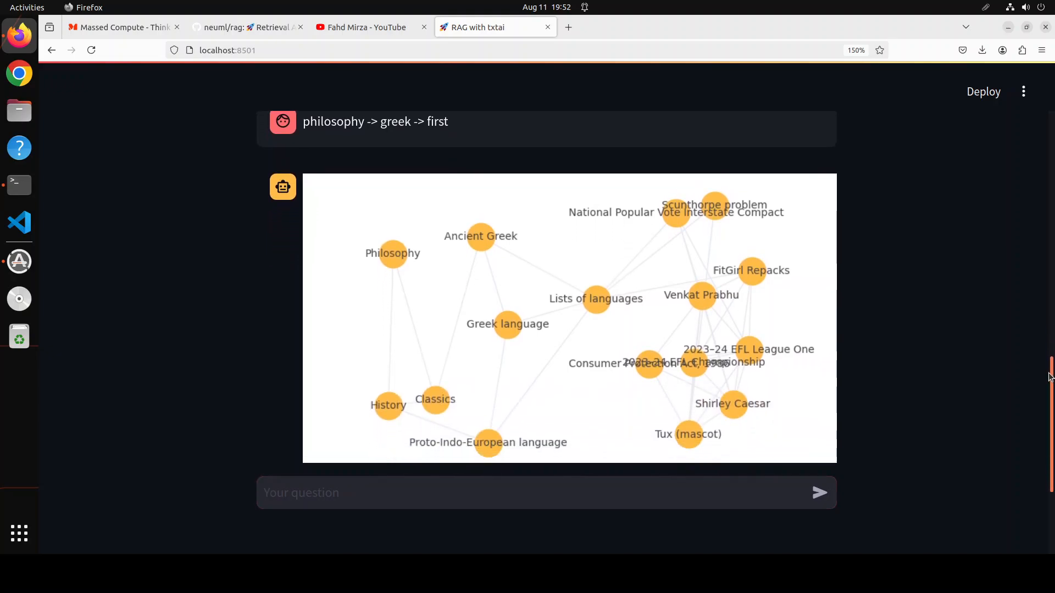
scroll(down, 3)
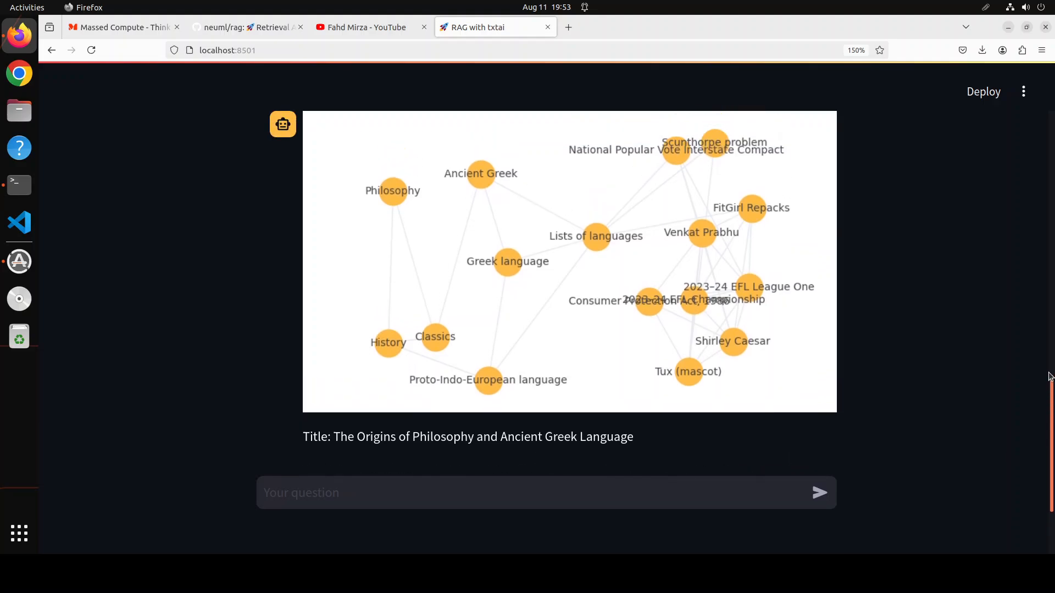
scroll(down, 3)
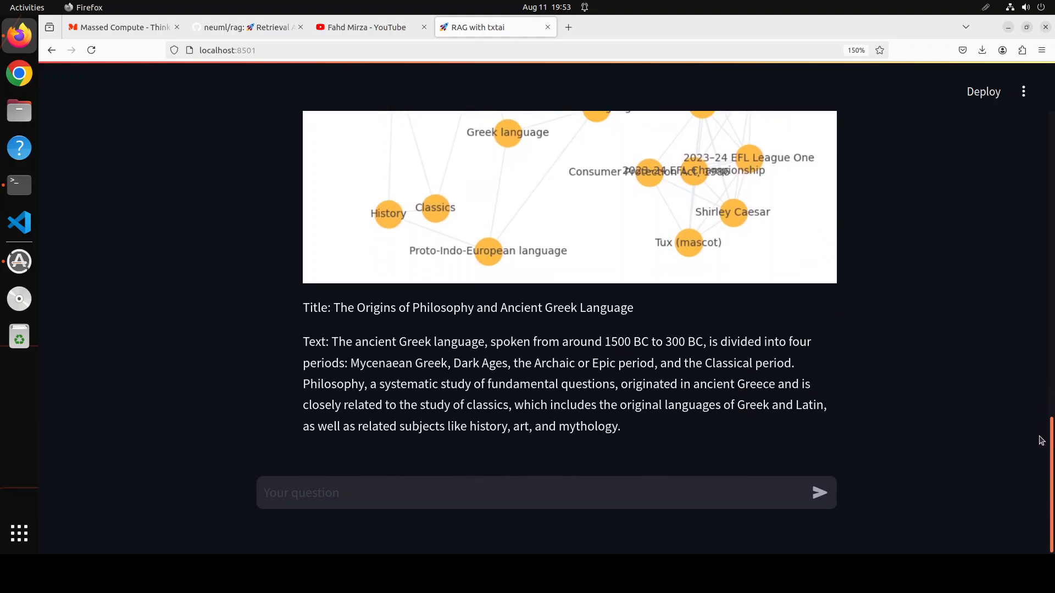
mouse_move(1037, 418)
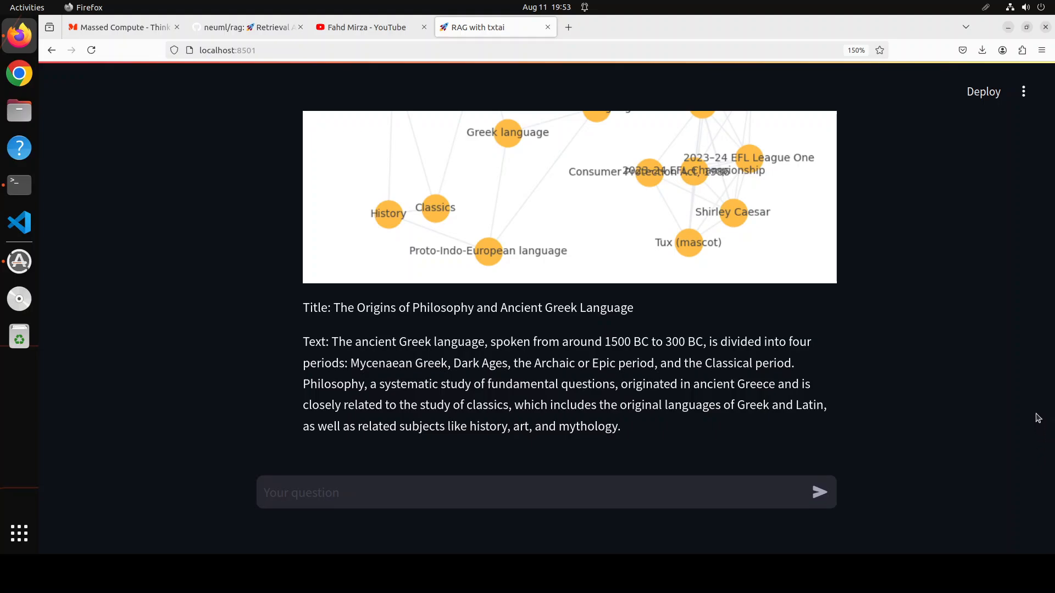
mouse_move(858, 413)
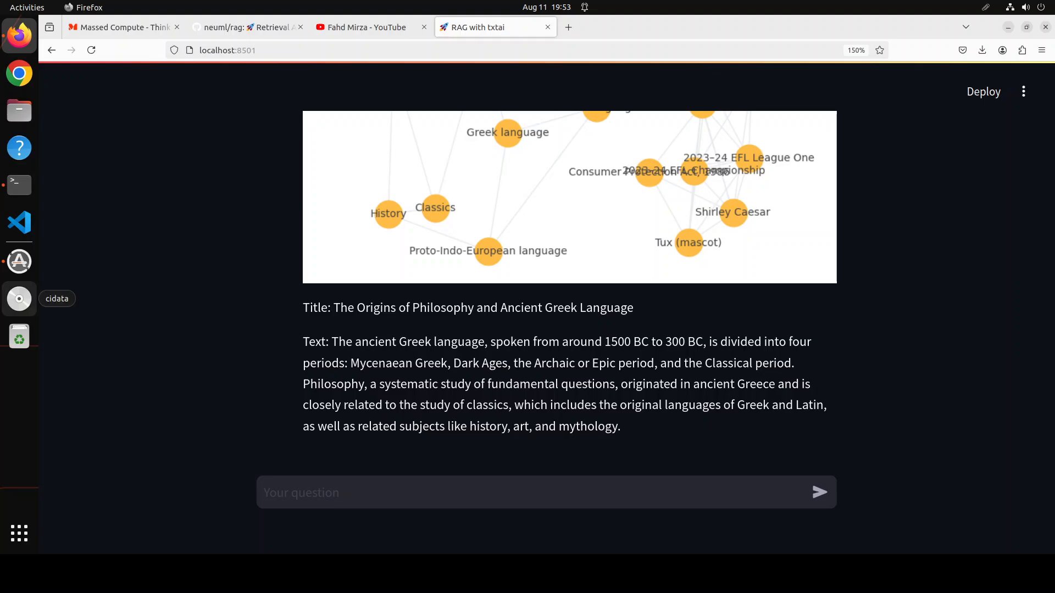
Submit 'philosophy -> Greece -> Ancient gq: Tell me about Aristotle' and read the graph and biography.
text(philosophy -> Greece -> Ancient gq: Tell me about Aristotle)
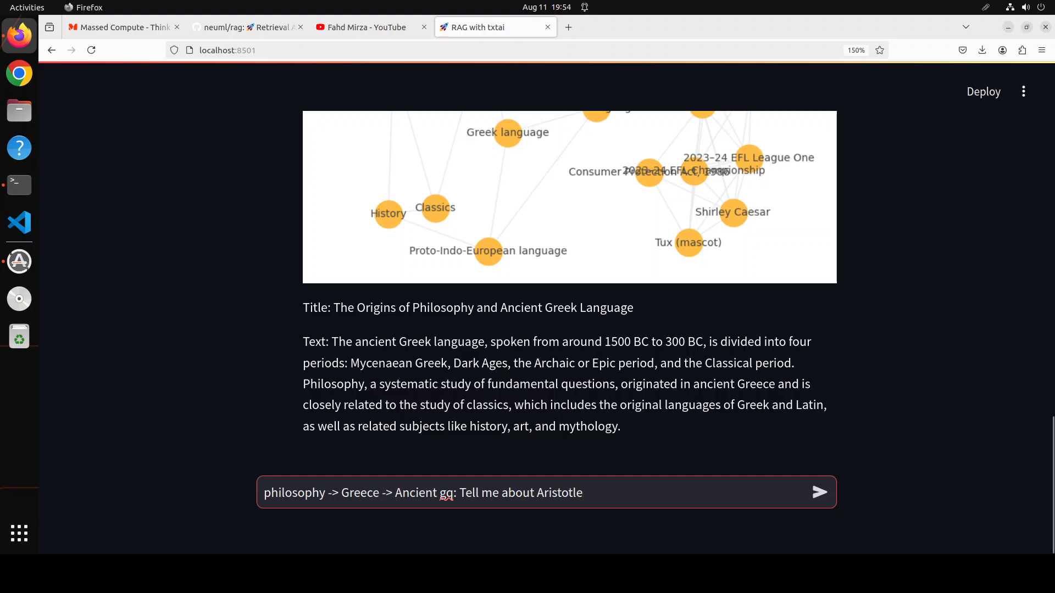
click(820, 492)
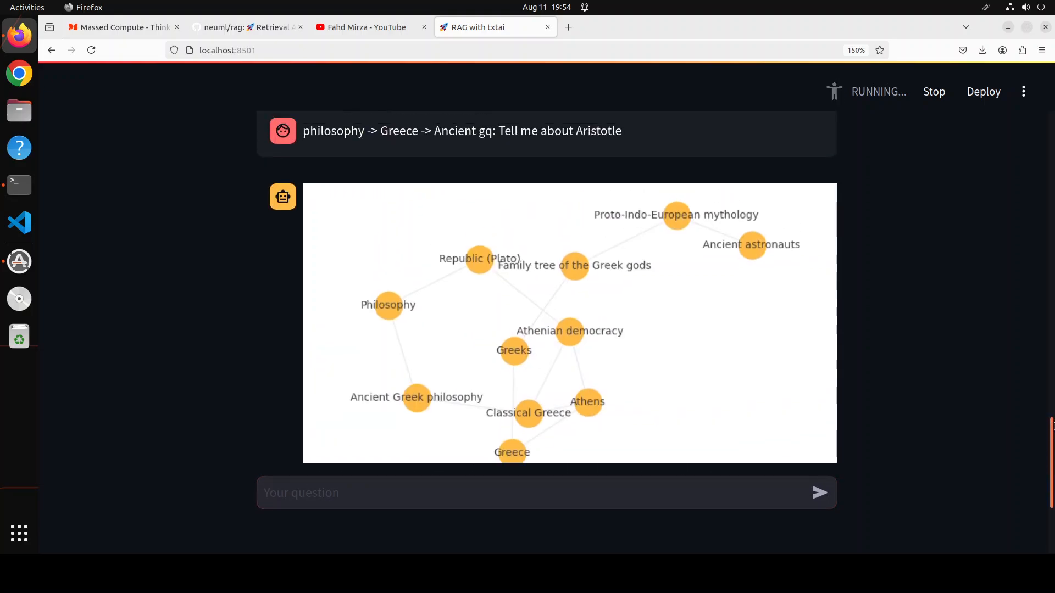
scroll(down, 3)
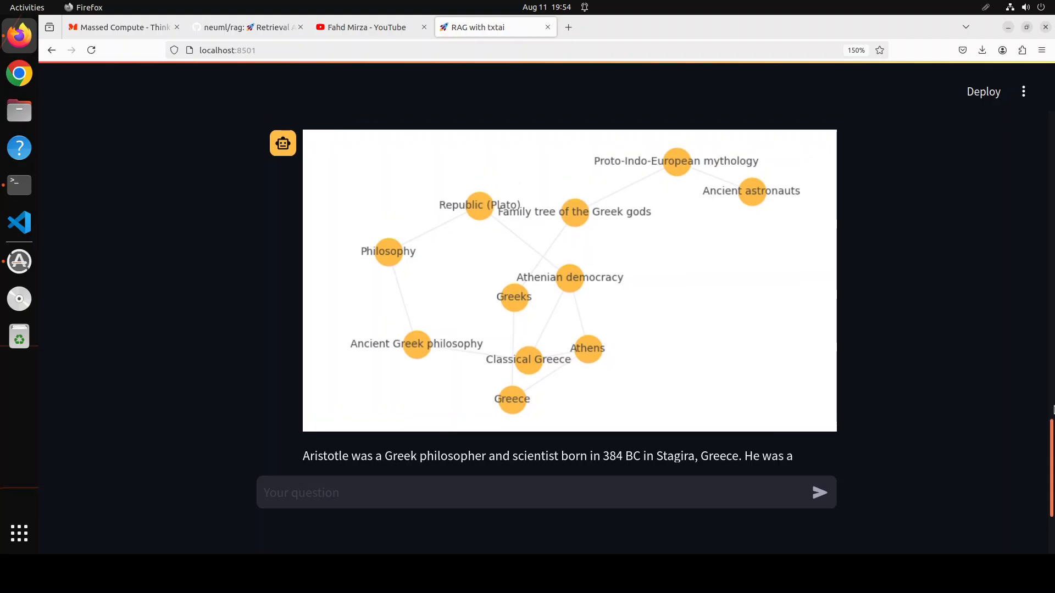
scroll(down, 3)
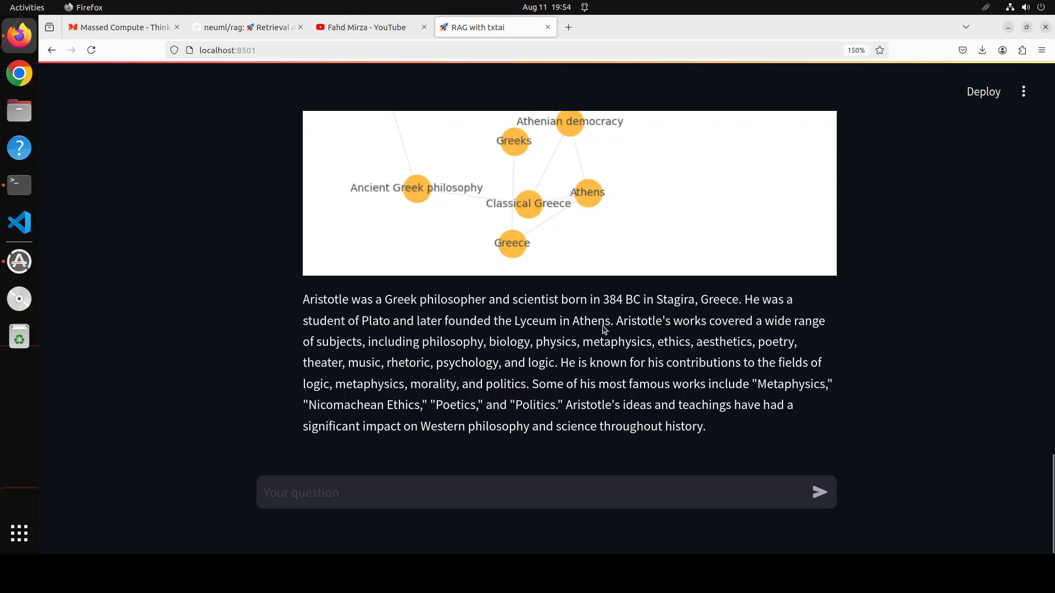
mouse_move(705, 385)
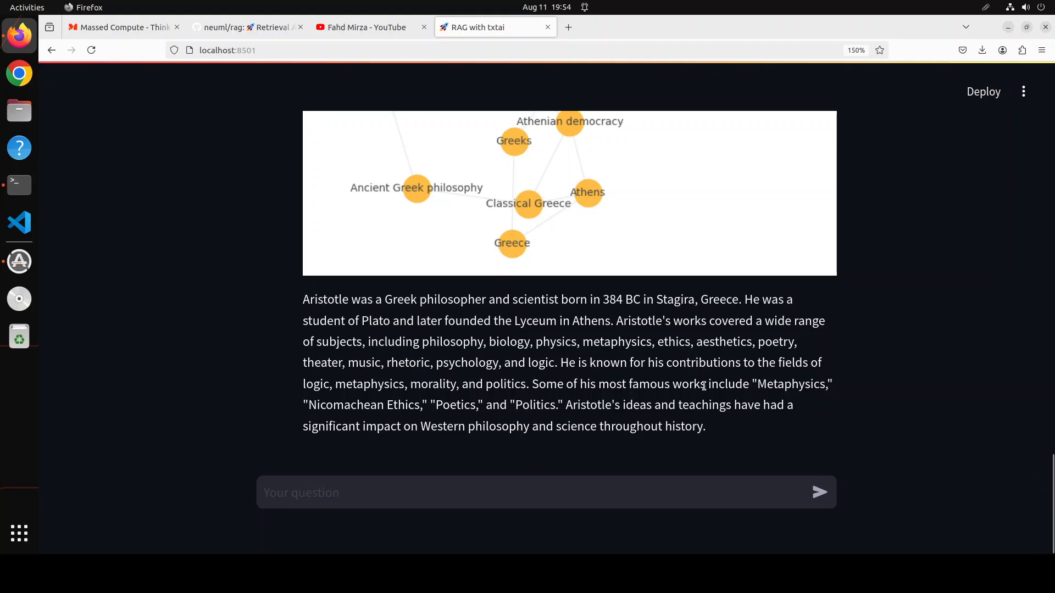
mouse_move(484, 182)
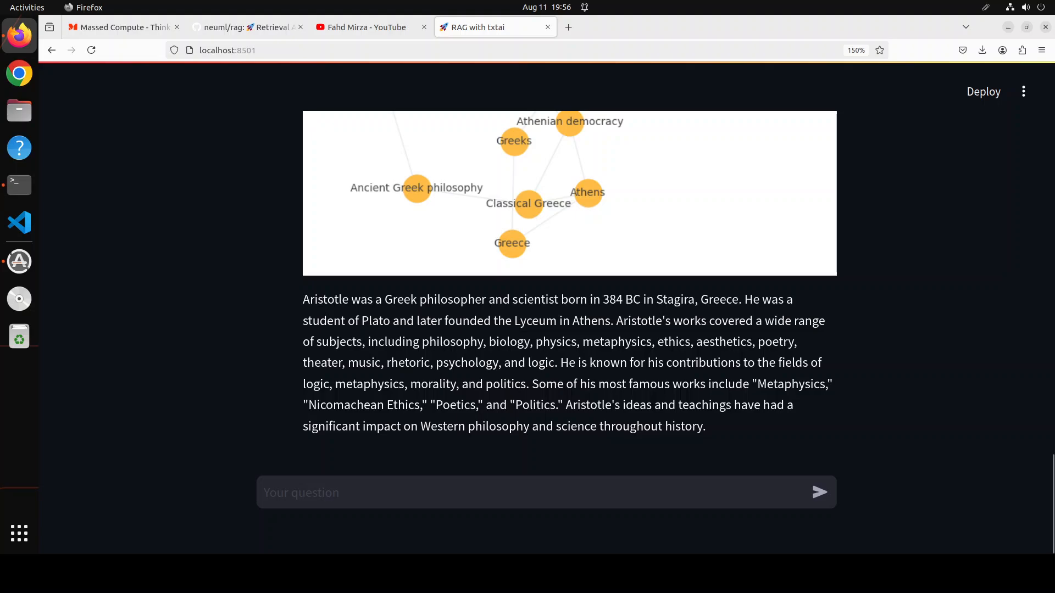
Ask 'Who is Fahd Mirza' as a vector query, then again as a gq: graph query.
click(389, 492)
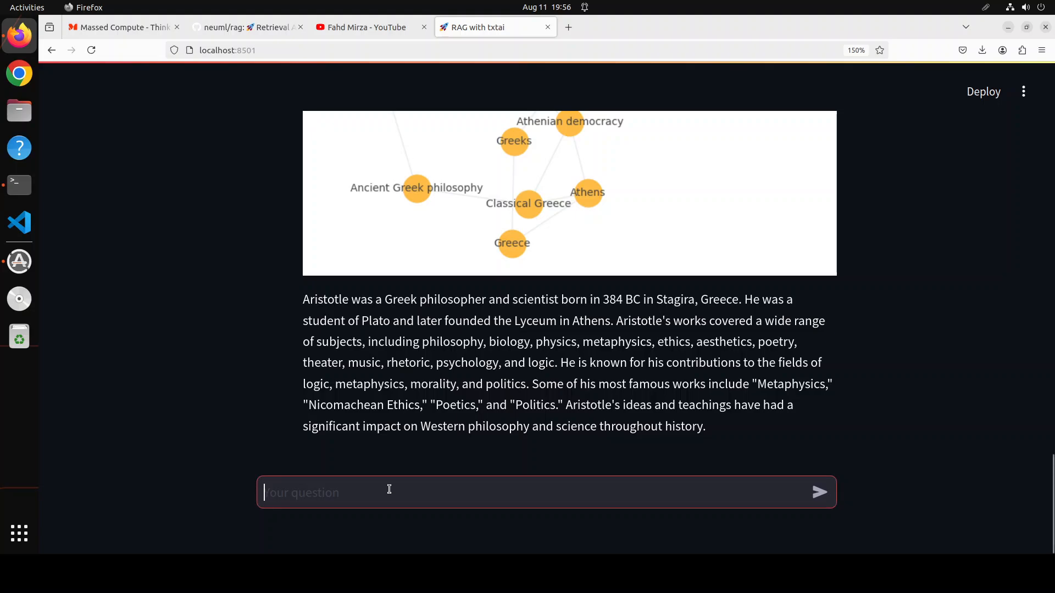
text(Who is Fahd Mirza)
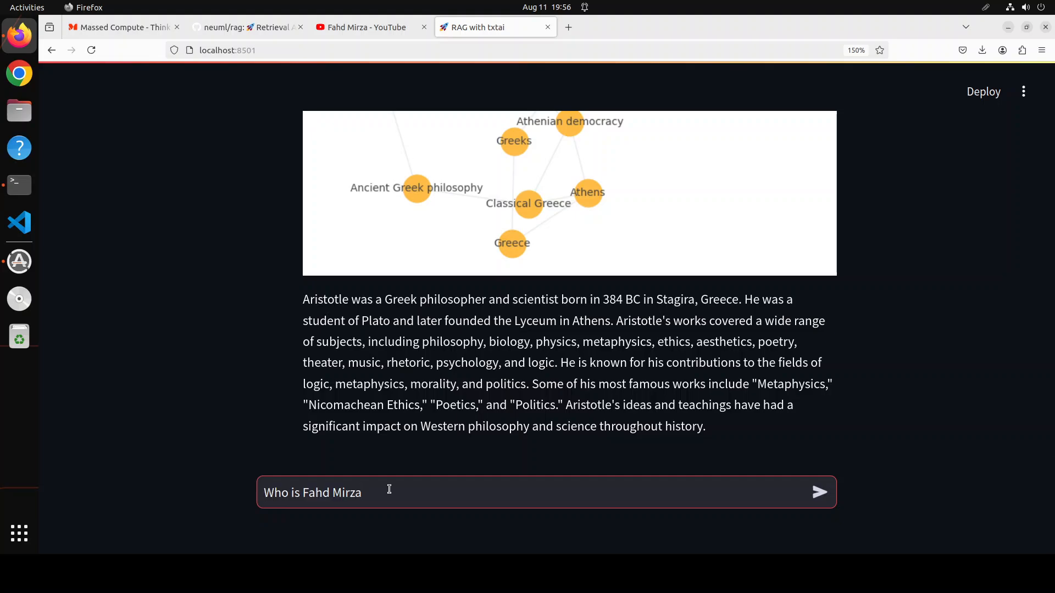
click(819, 492)
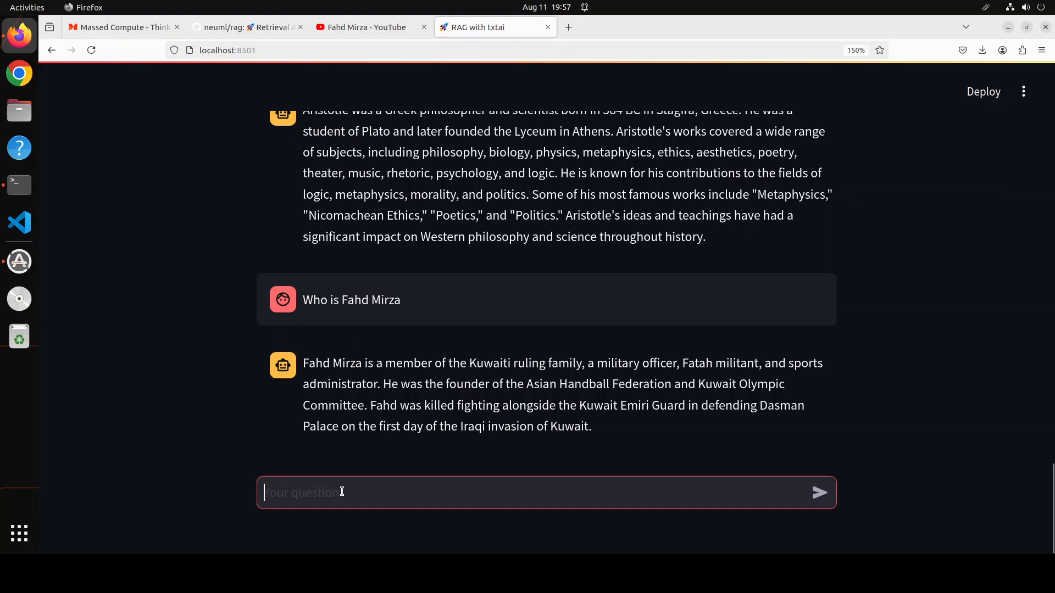
text(Who is Fahd Mirza)
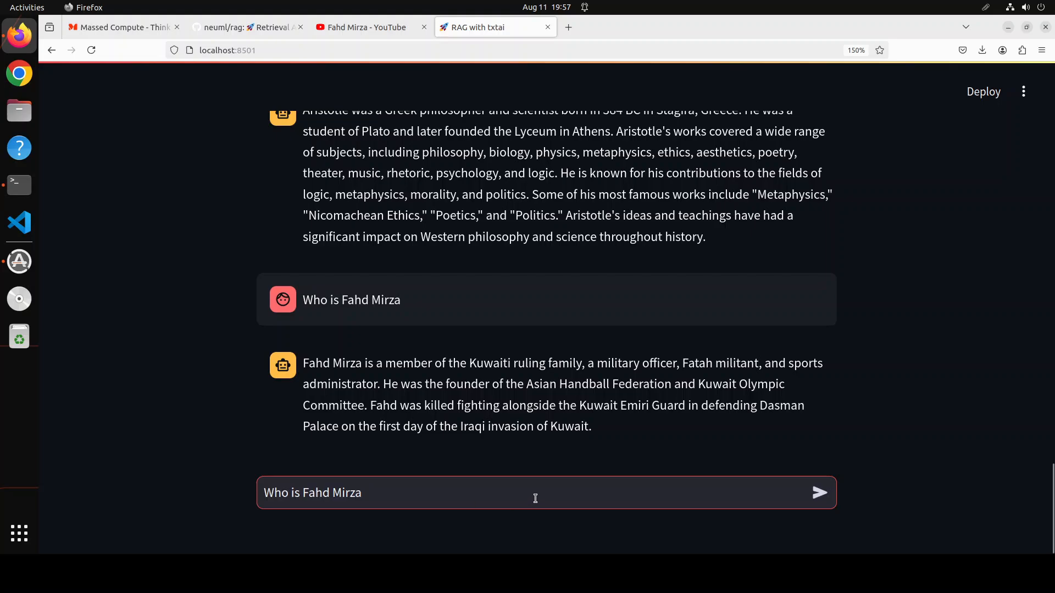
text(gq)
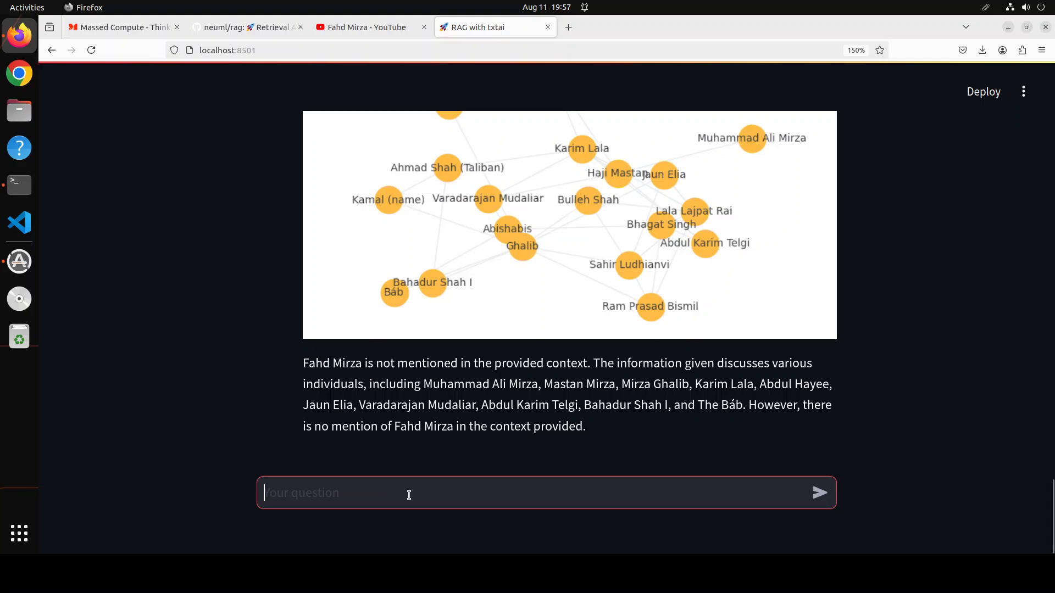
Add '# fahdmirza.com' and a '# Fahd Mirza is a YouTuber and AI enthusiast…' bio to the index.
text(# fahdmirza.com)
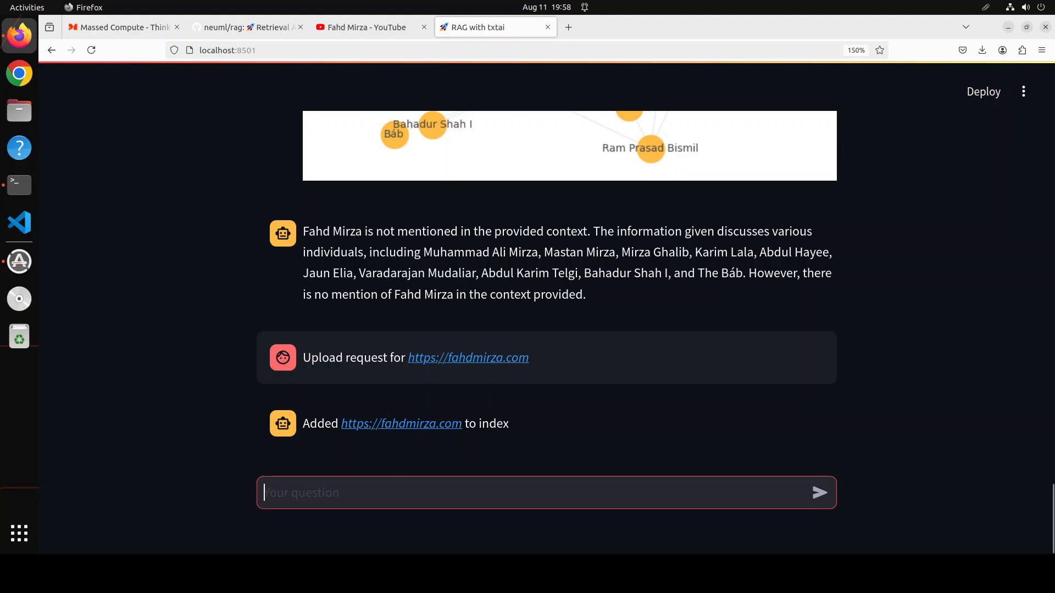
text(# Fahd Mirza is a YouTuber and AI enthusiast known for his informative and engaging content on artificial intelligence, machine learning, and technology. With a passion for sharing knowledge and making complex concepts accessible, Fahd has built a significant following across the globe.)
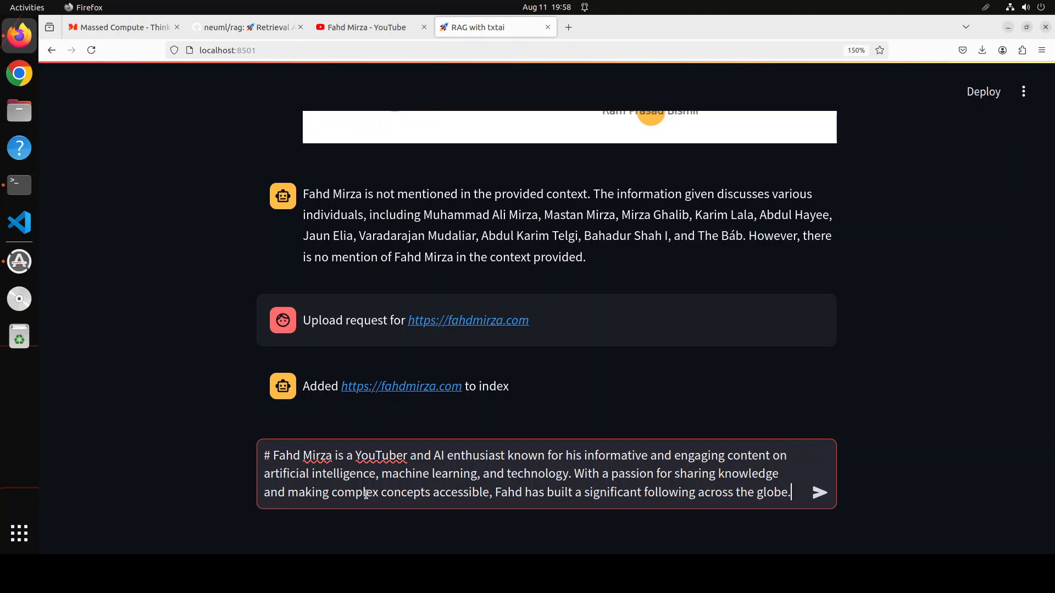
click(819, 493)
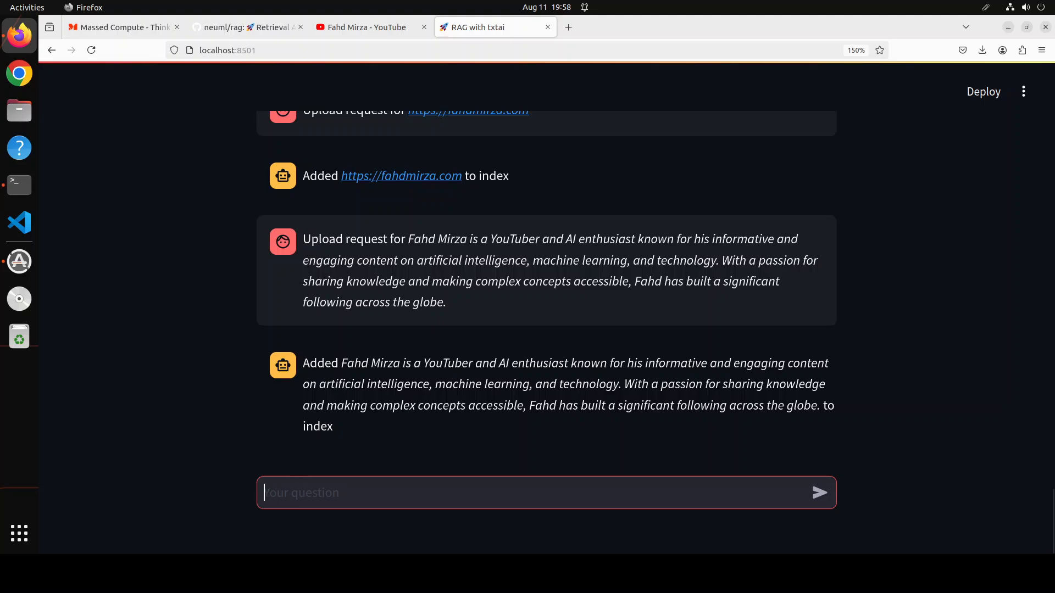
Ask 'Who is Fahd Mirza' again, getting the indexed YouTuber and AI-enthusiast bio.
text(# Fahd Mirza is a YouTuber and AI enthusiast known for his informative and engaging content on artificial intelligence, machine learning, and technology. With a passion for sharing knowledge and making complex concepts accessible, Fahd has built a significant following across the globe.)
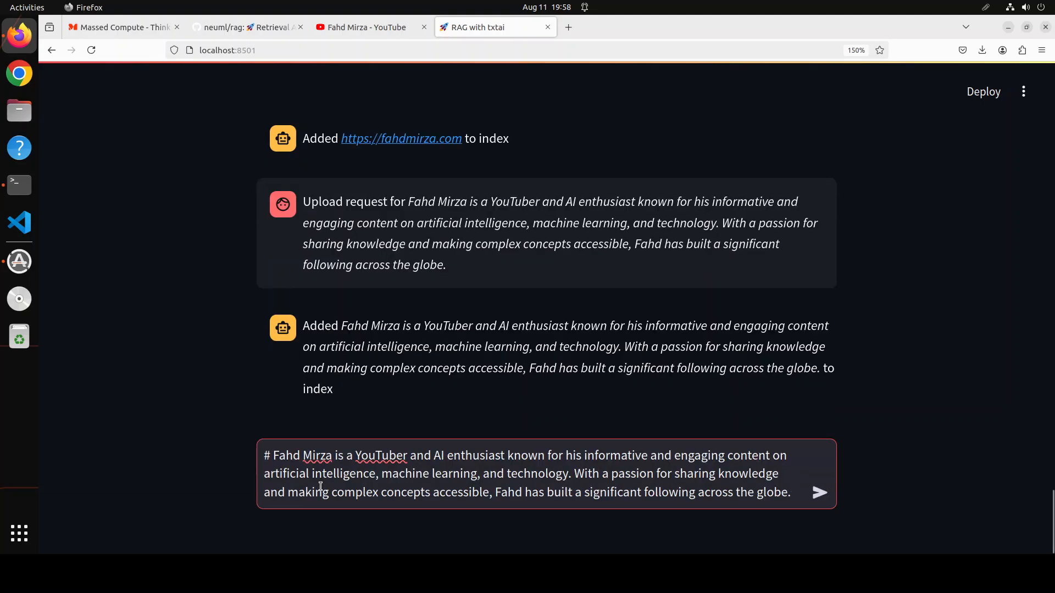
click(820, 492)
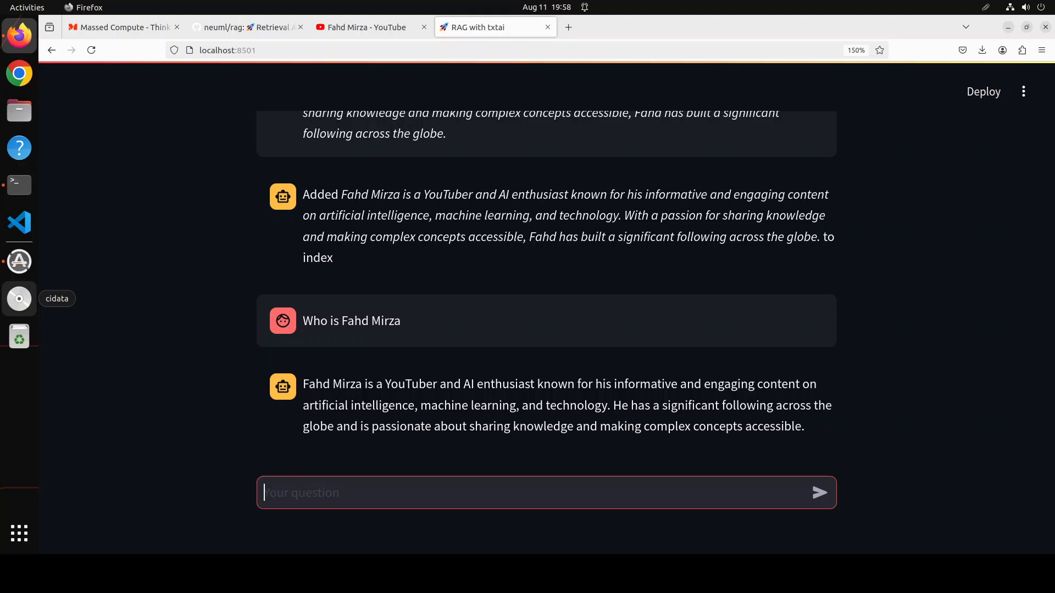
Run the graph query 'gq: Who is Fahd Mirza', answered as a Pakistani preacher born 4 October 1977.
text(gg: Who is Fahd Mirza)
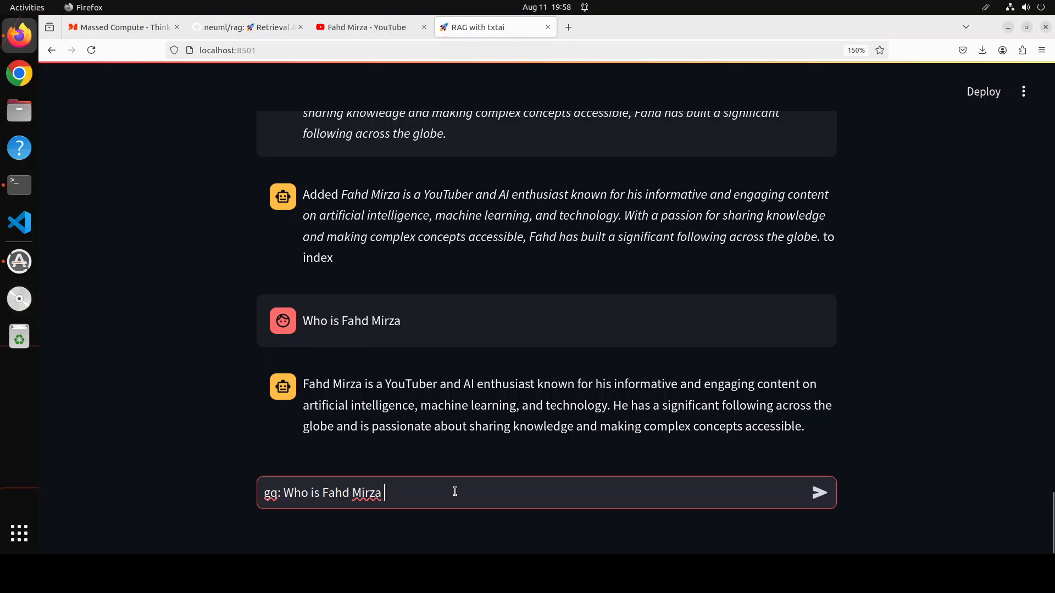
key(Return)
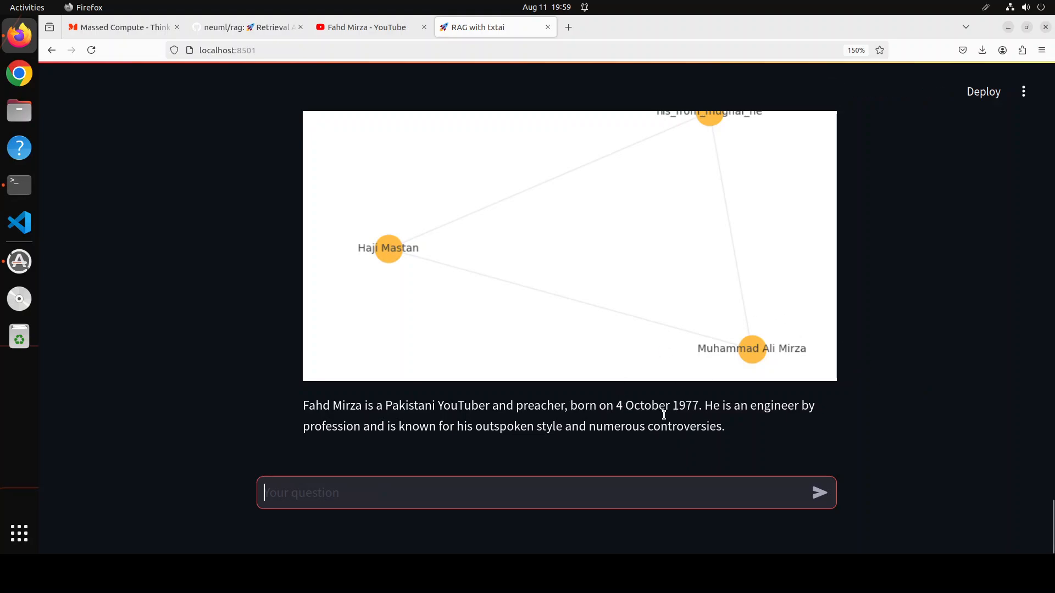
mouse_move(775, 445)
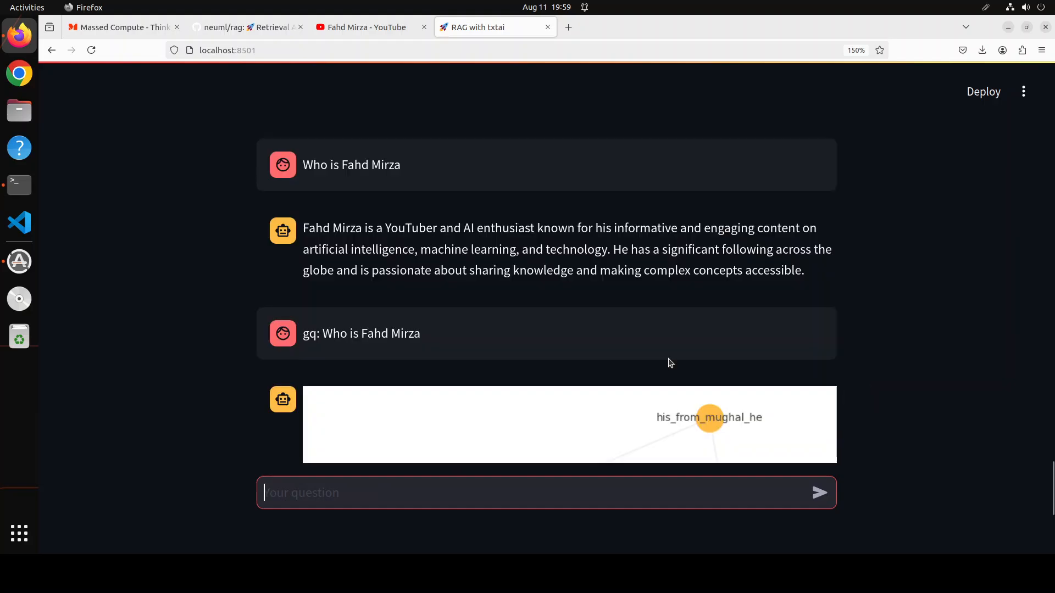
scroll(down, 3)
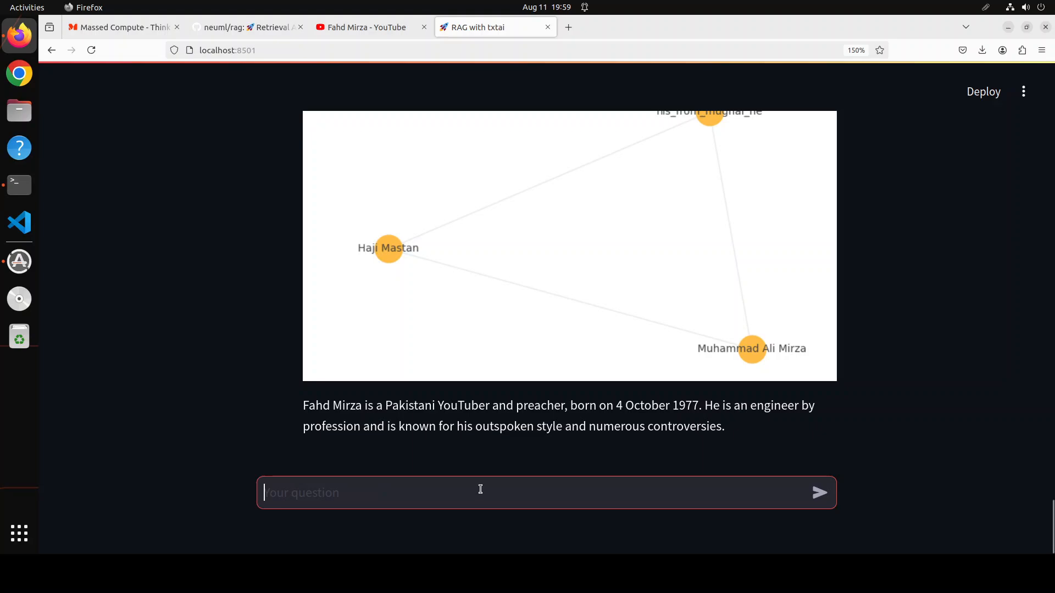
Run the path query 'AI -> YouTube -> Computing gq: Tell me about Fahd Mirza' and view its concept graph.
text(AI -> YouTube -> Computing gq: Tell me about Fahd Mirza)
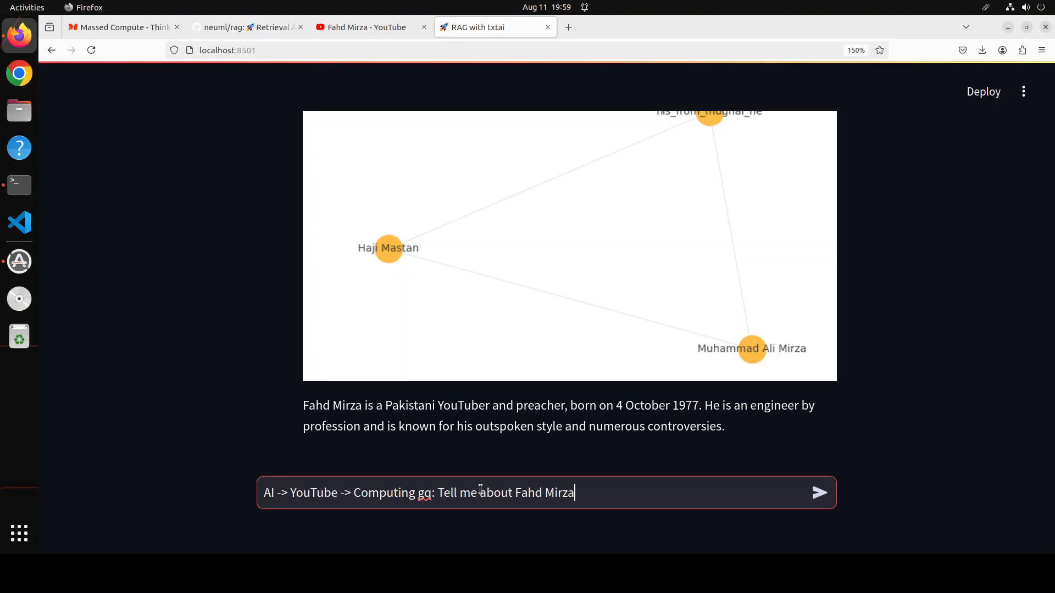
click(817, 492)
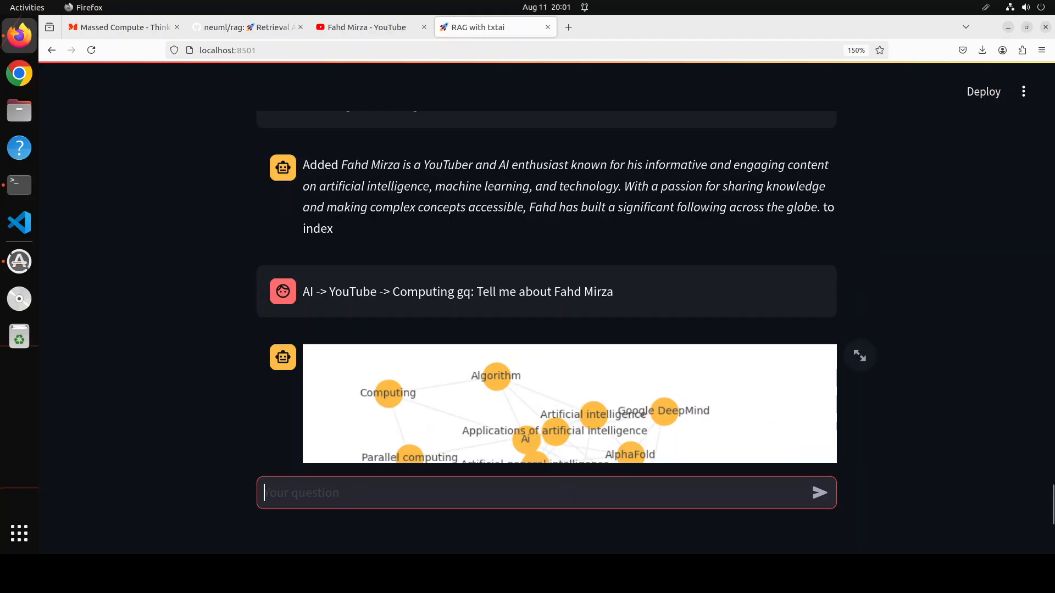
drag(304, 291, 521, 291)
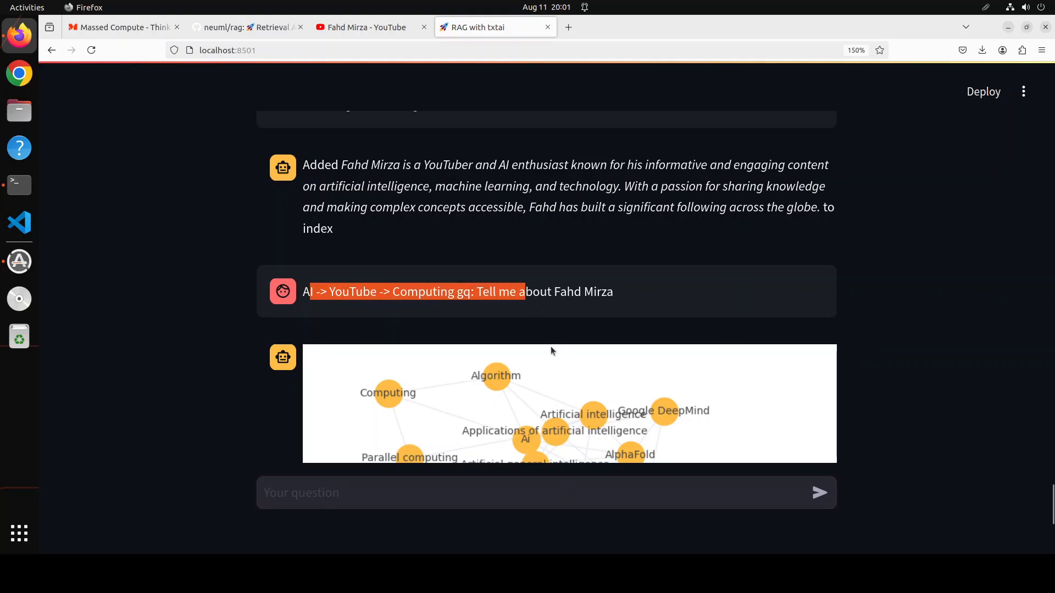
scroll(down, 3)
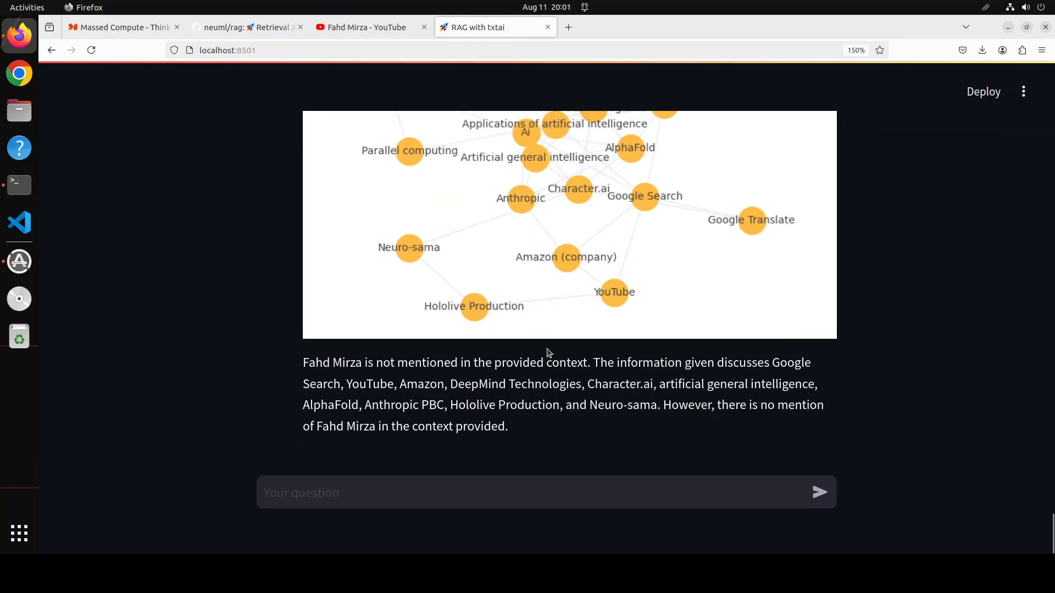
mouse_move(317, 364)
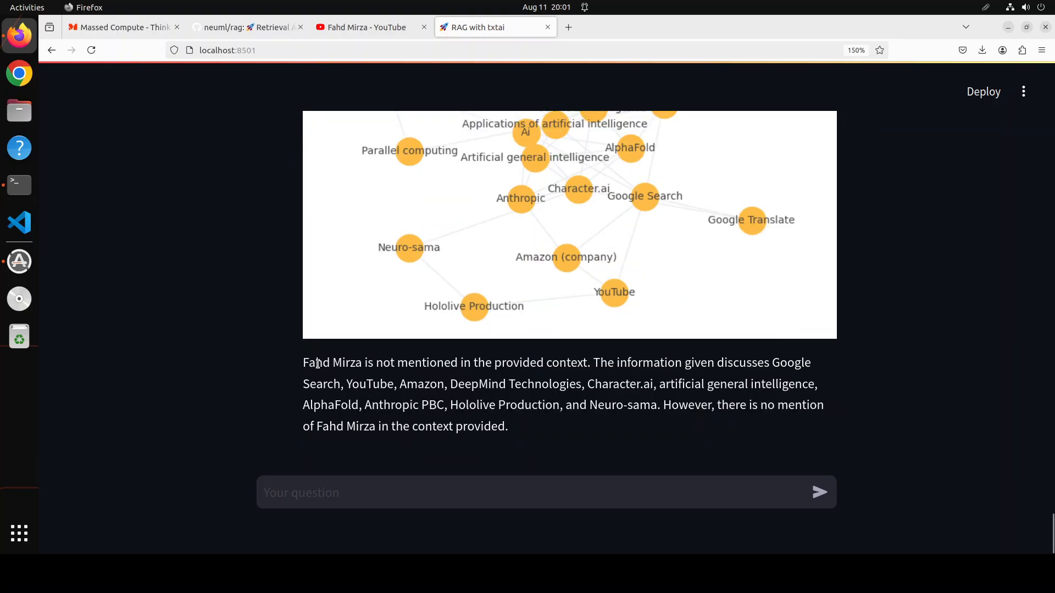
Select the full answer stating Fahd Mirza is not mentioned in the graph context.
drag(303, 362, 454, 362)
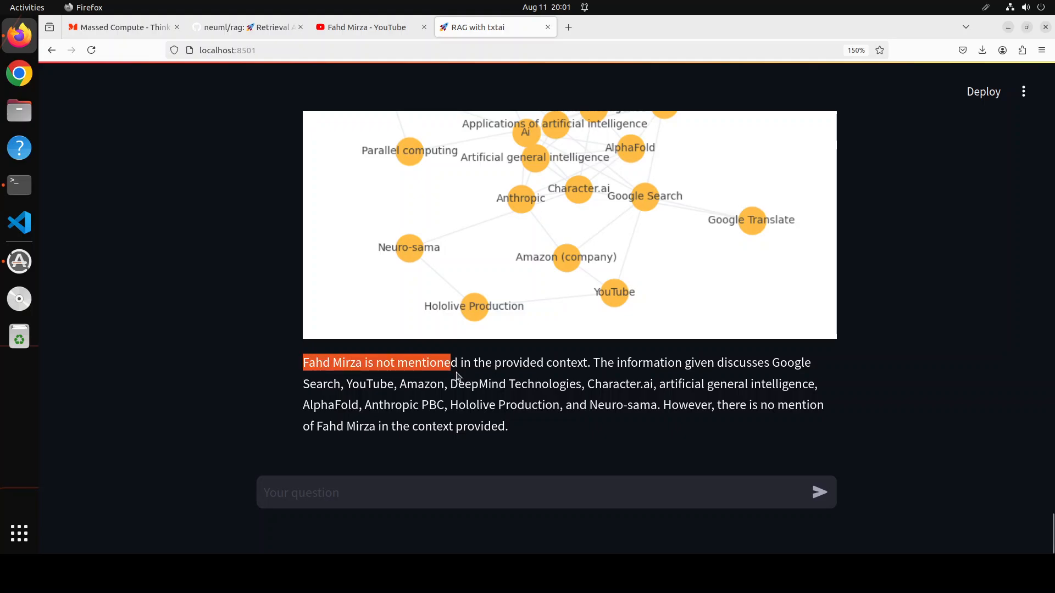
drag(452, 363, 532, 404)
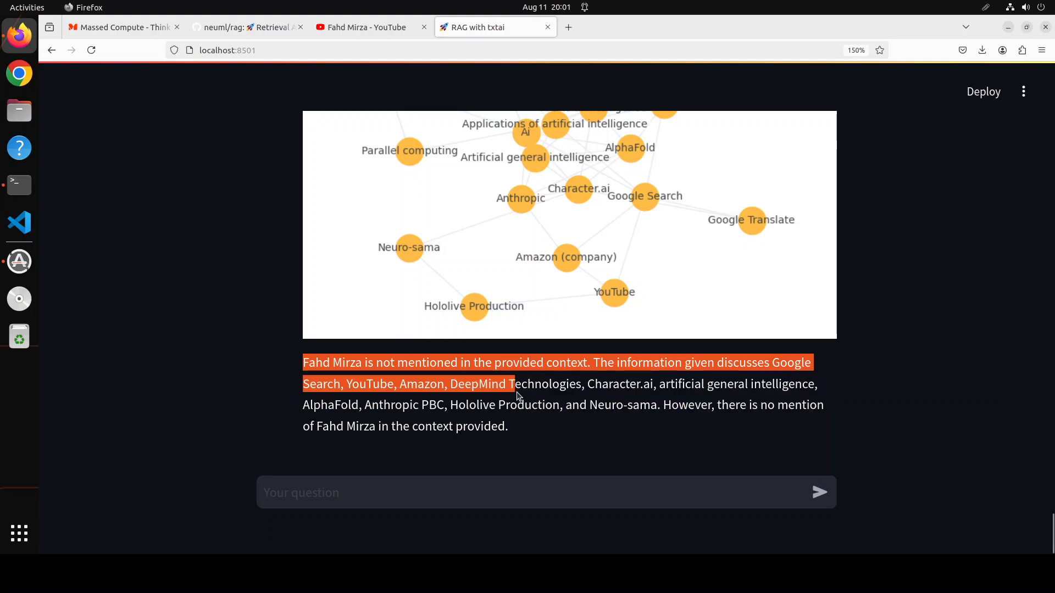
drag(513, 384, 507, 426)
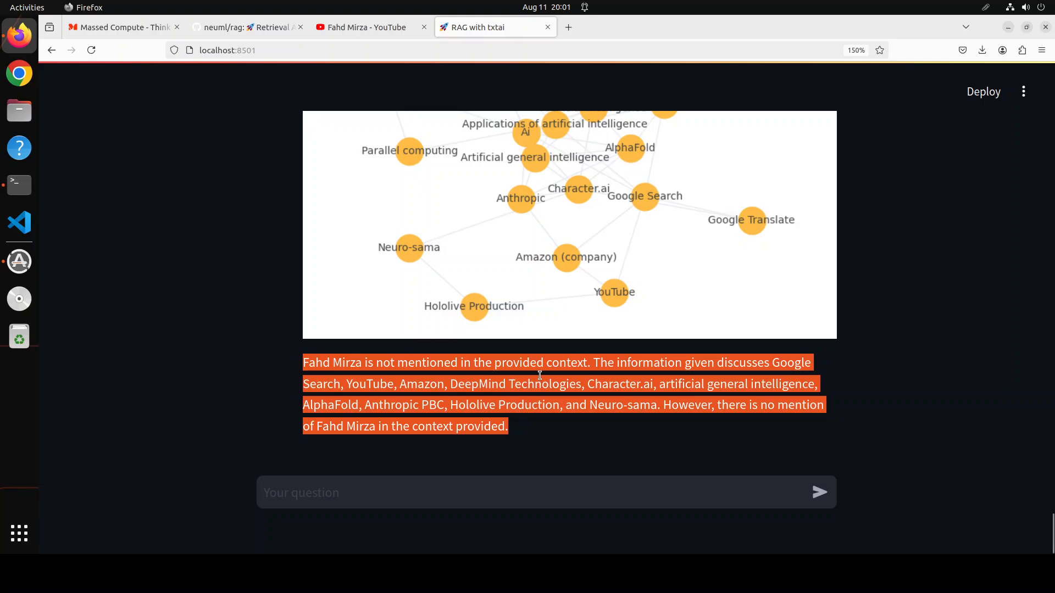
mouse_move(527, 374)
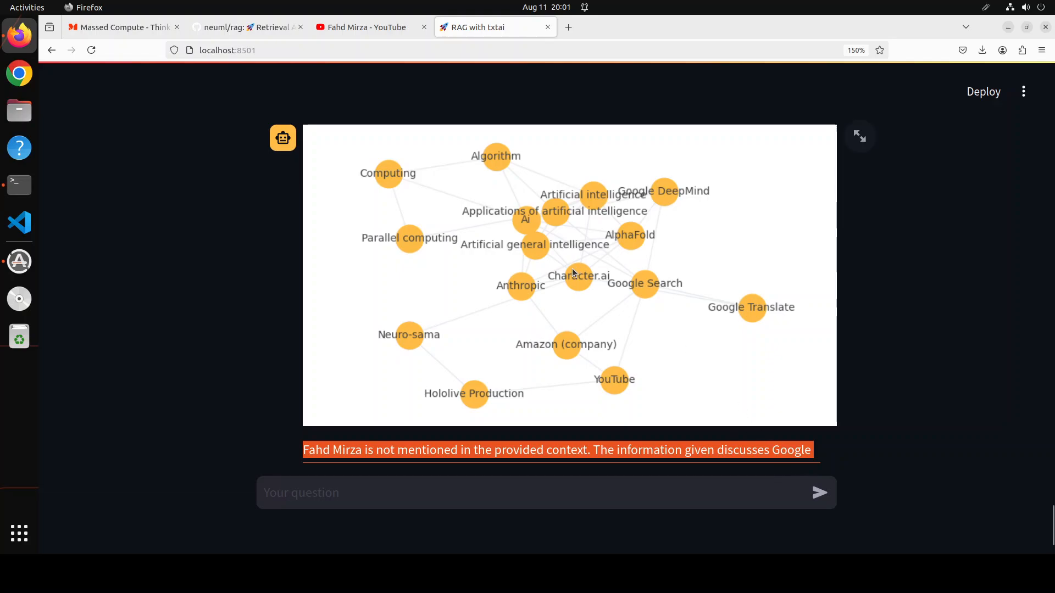
mouse_move(559, 264)
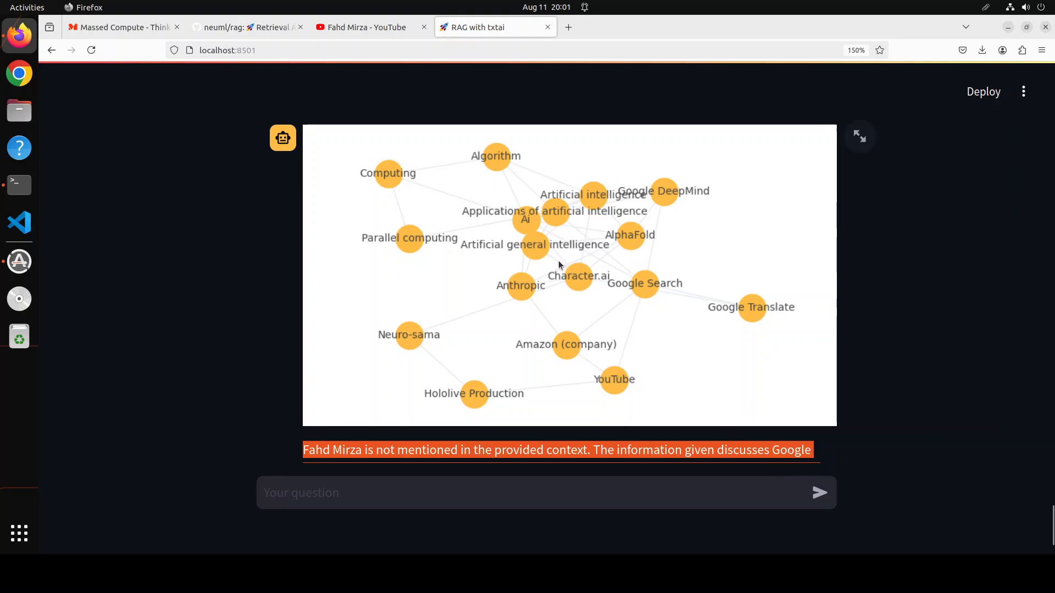
mouse_move(311, 74)
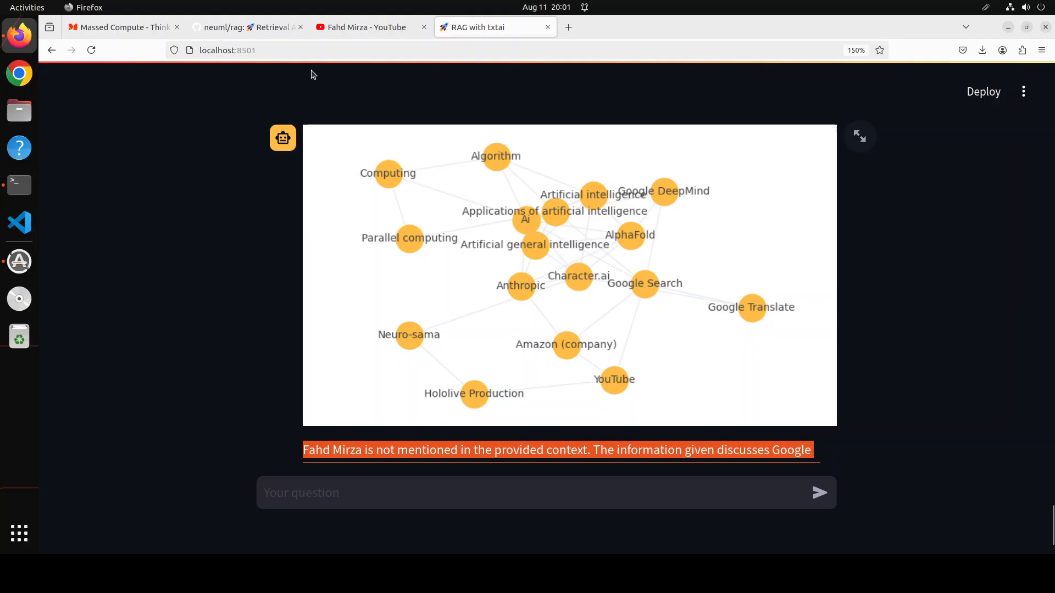
Switch to the neuml/rag GitHub README titled 'RAG with txtai'.
click(247, 27)
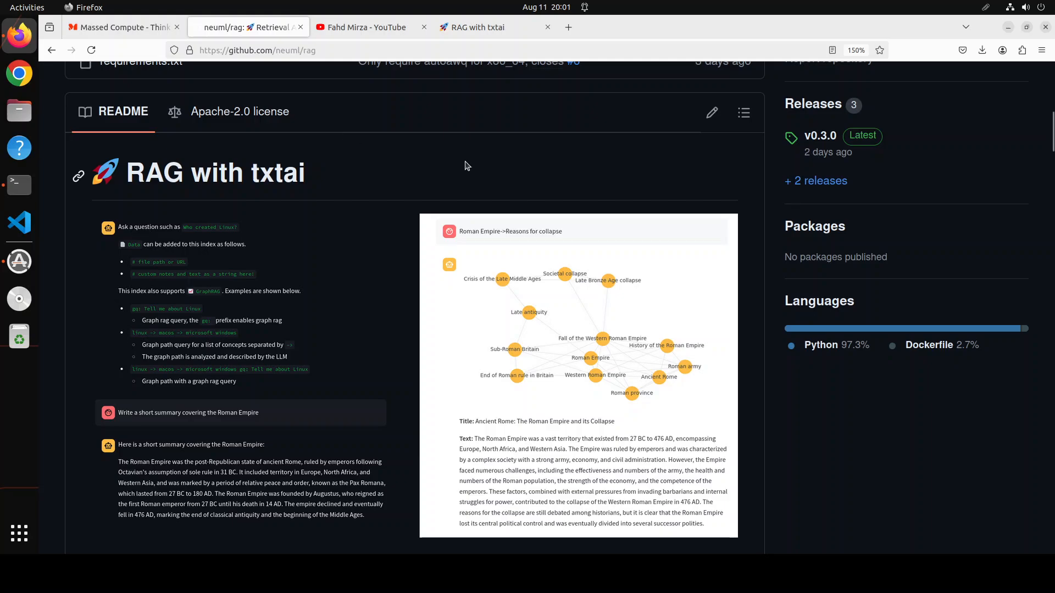
mouse_move(468, 195)
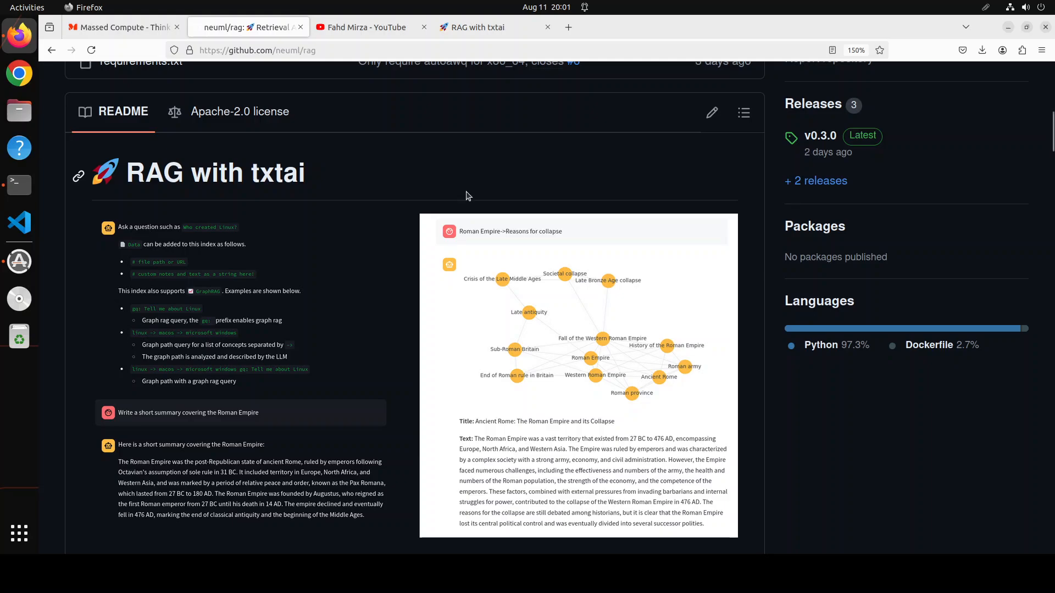
mouse_move(263, 332)
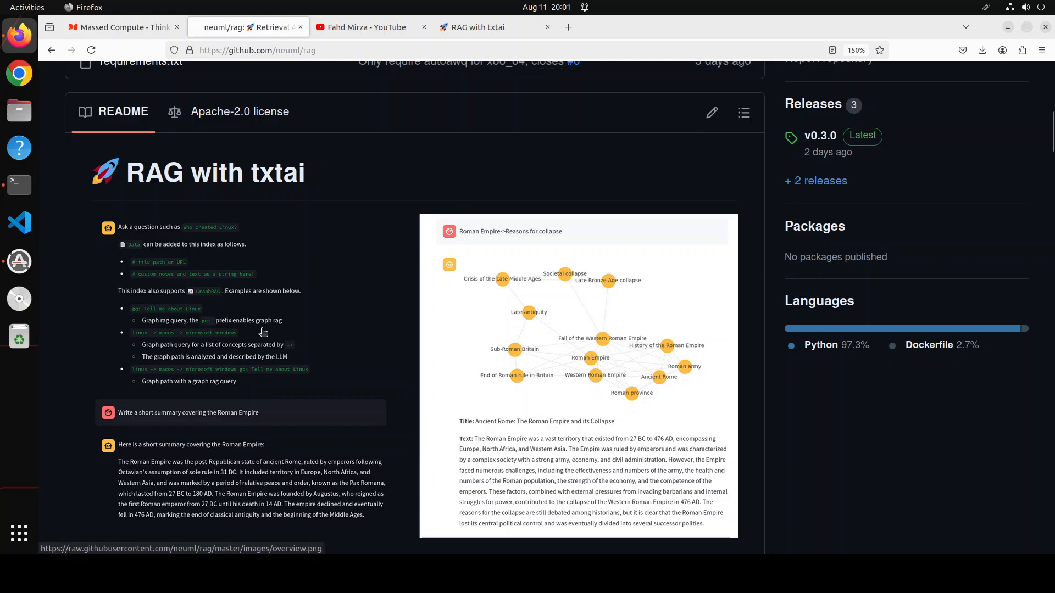